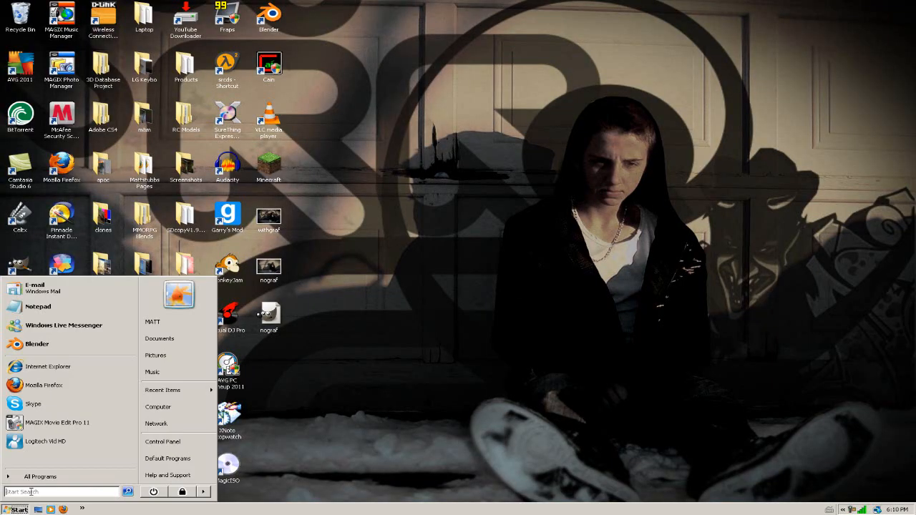
Launch Blender from the Windows Start menu into its default scene.
left_click(37, 343)
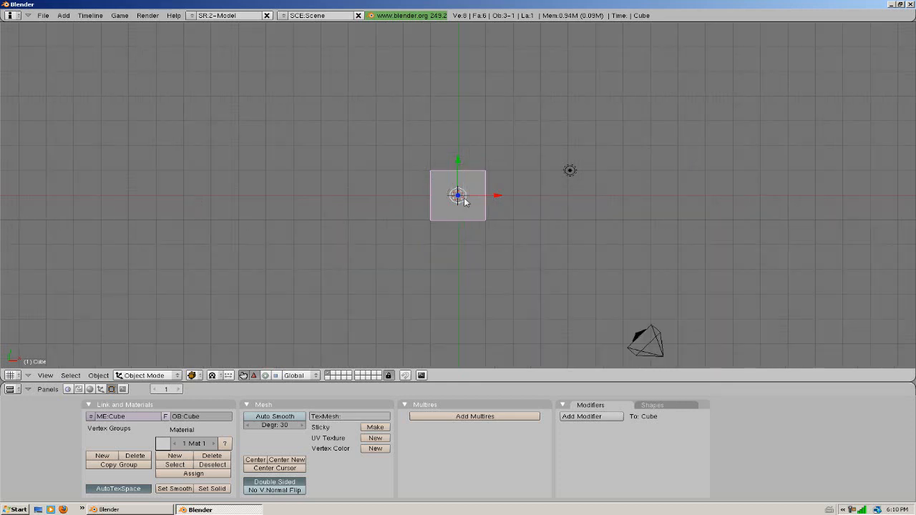
mouse_move(494, 211)
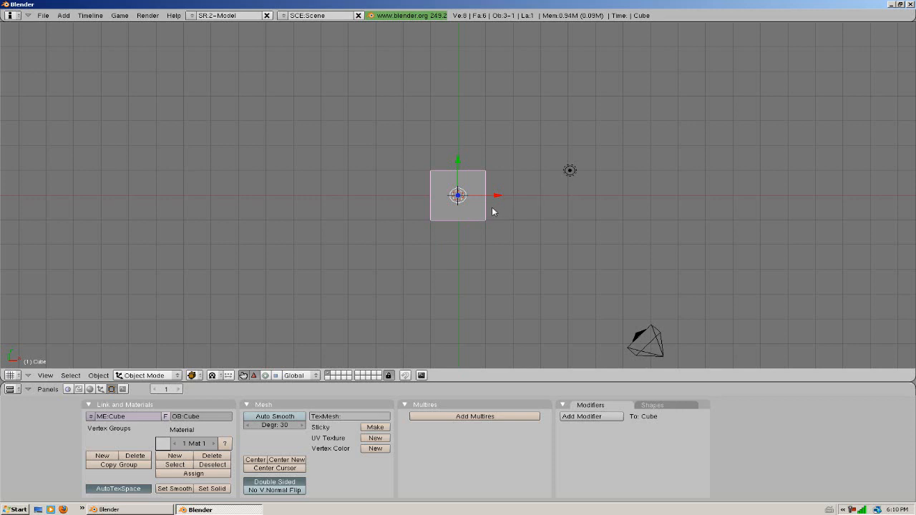
mouse_move(486, 232)
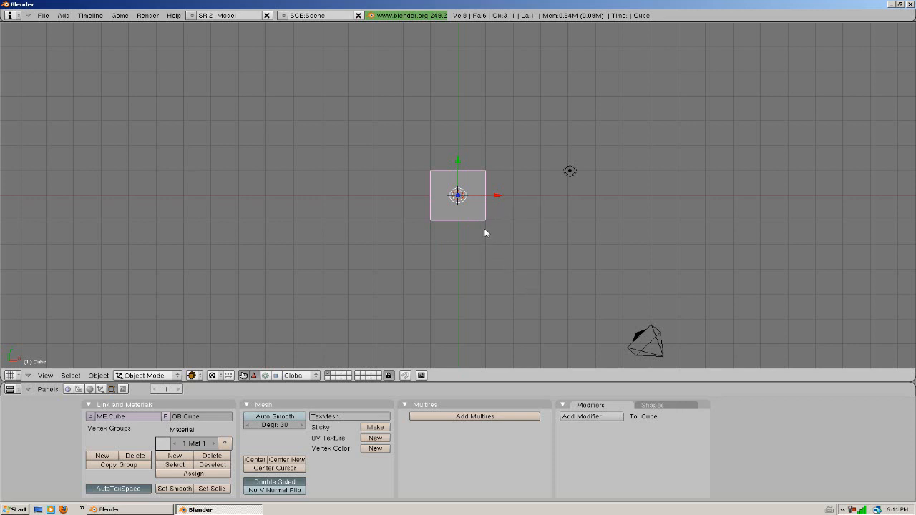
mouse_move(575, 181)
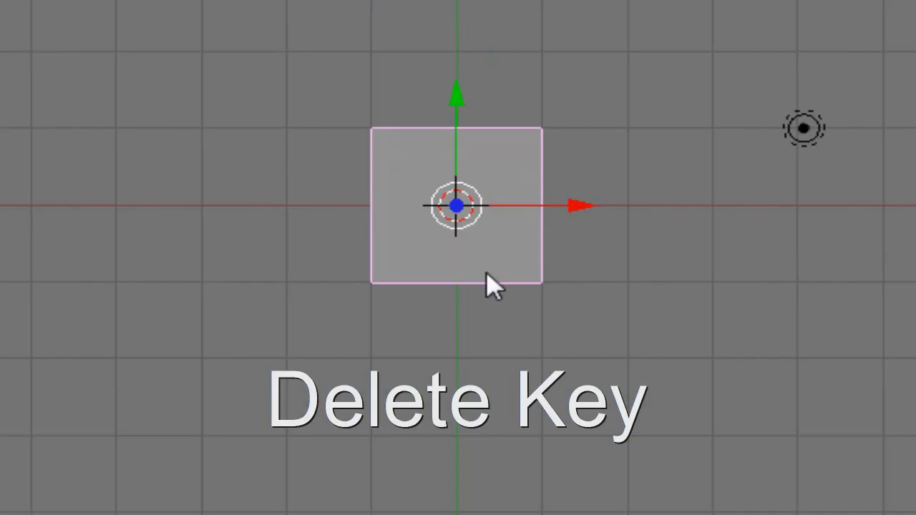
Erase the selected default cube from the scene.
key("Delete")
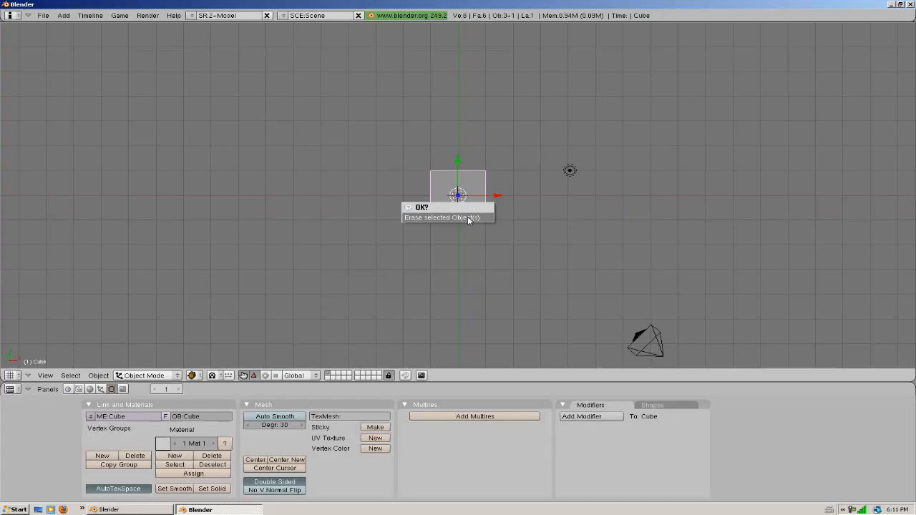
left_click(446, 217)
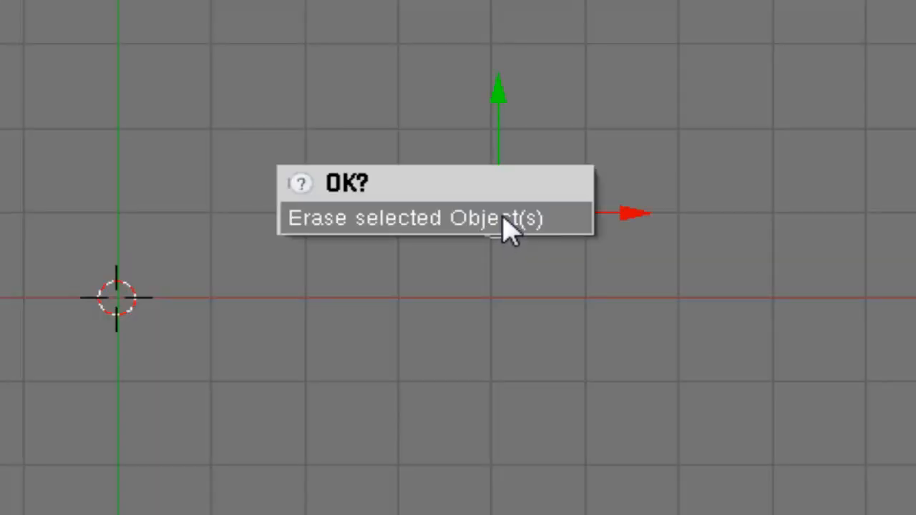
left_click(430, 219)
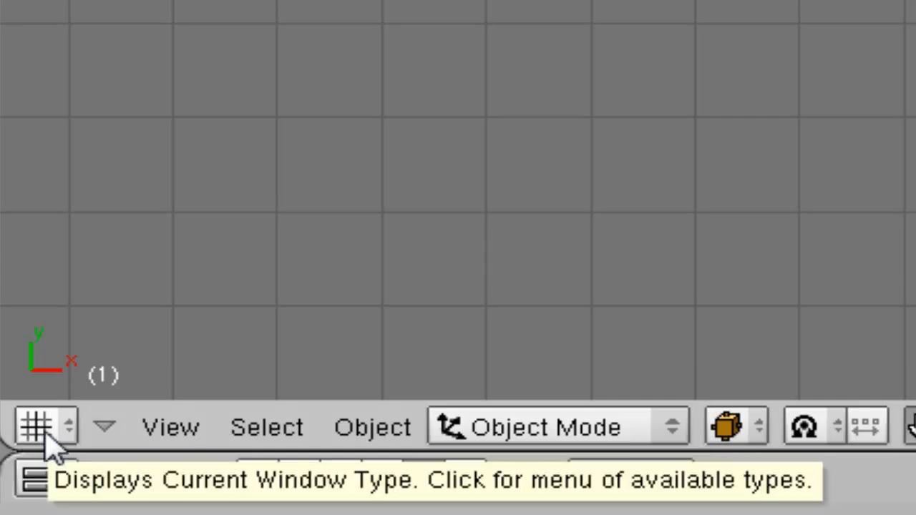
Add the filmed clip as a movie strip in the Video Sequence Editor, then return the area to 3D View.
left_click(31, 429)
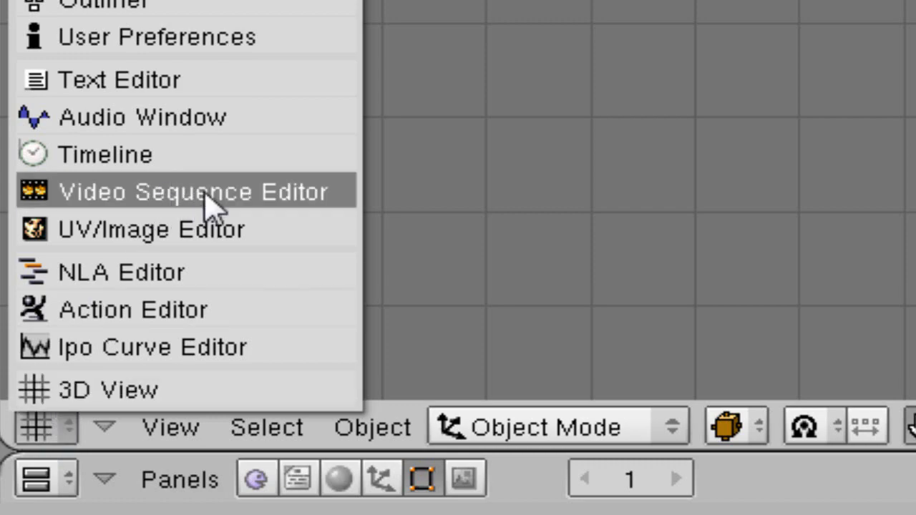
left_click(189, 191)
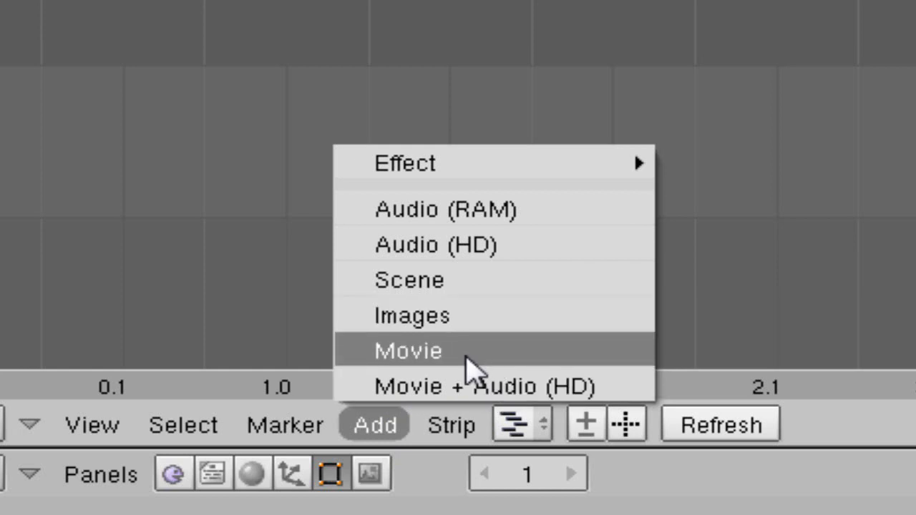
left_click(406, 349)
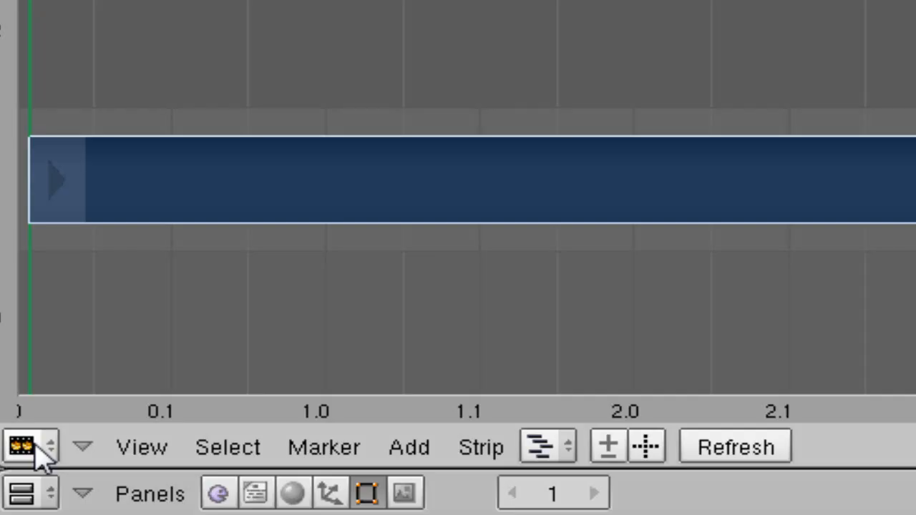
left_click(21, 448)
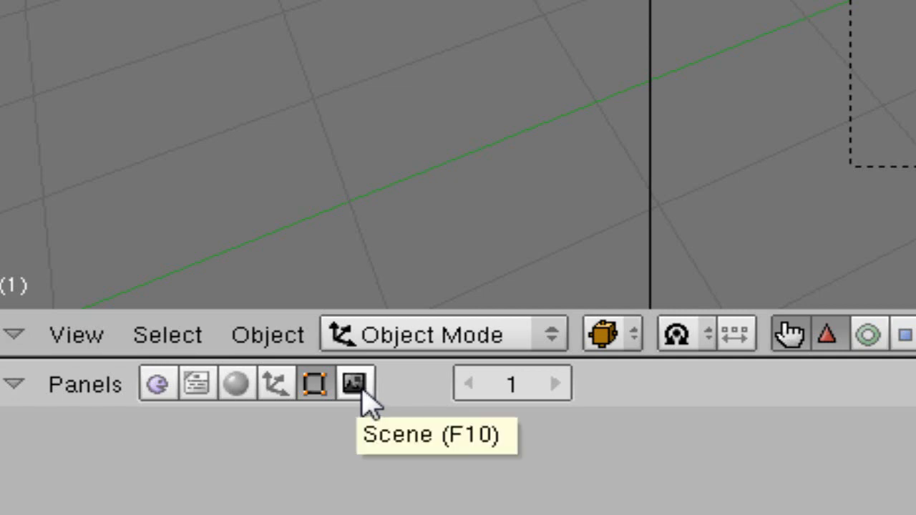
Show the Scene render Format settings and set the output image type to Targa.
left_click(352, 383)
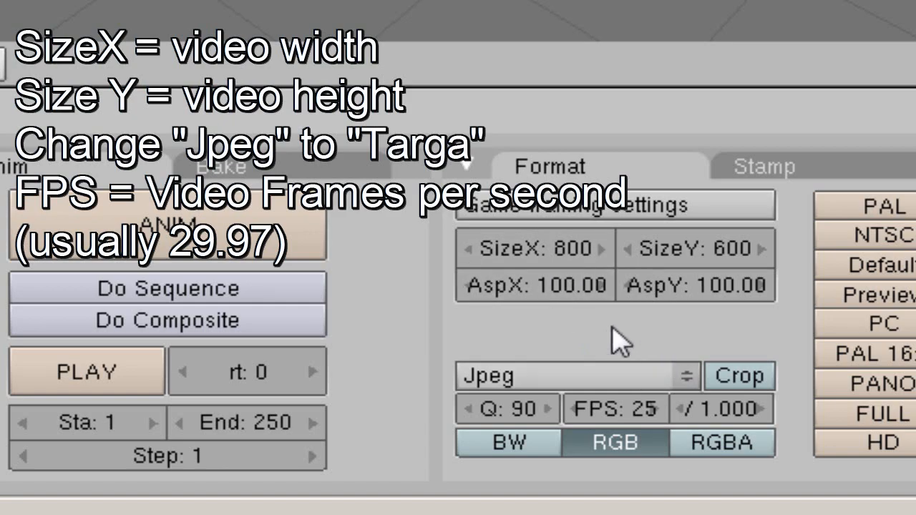
left_click(574, 375)
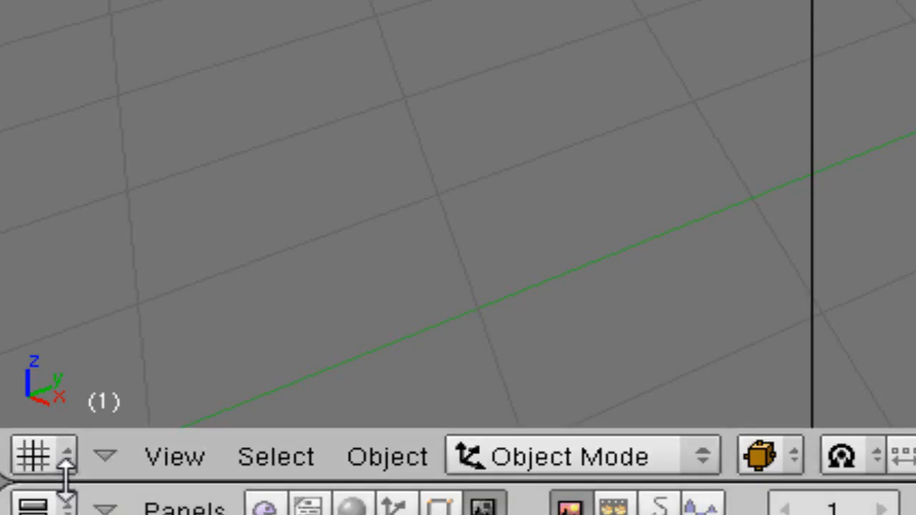
Switch the main area back to the Video Sequence Editor showing the movie strip.
left_click(31, 455)
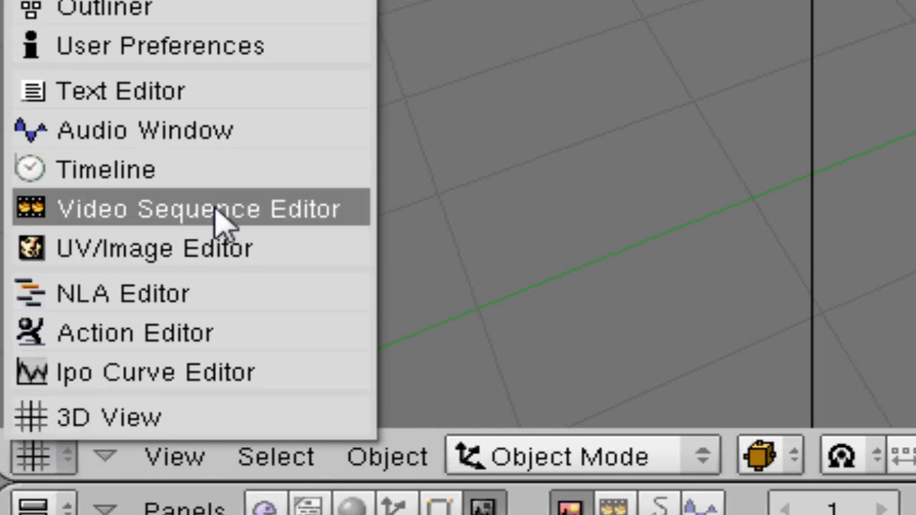
left_click(197, 209)
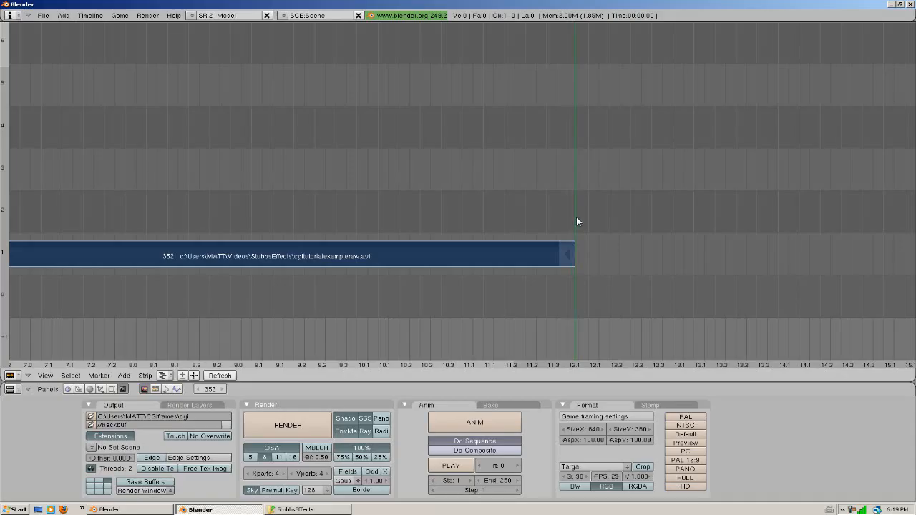
mouse_move(578, 222)
type("353")
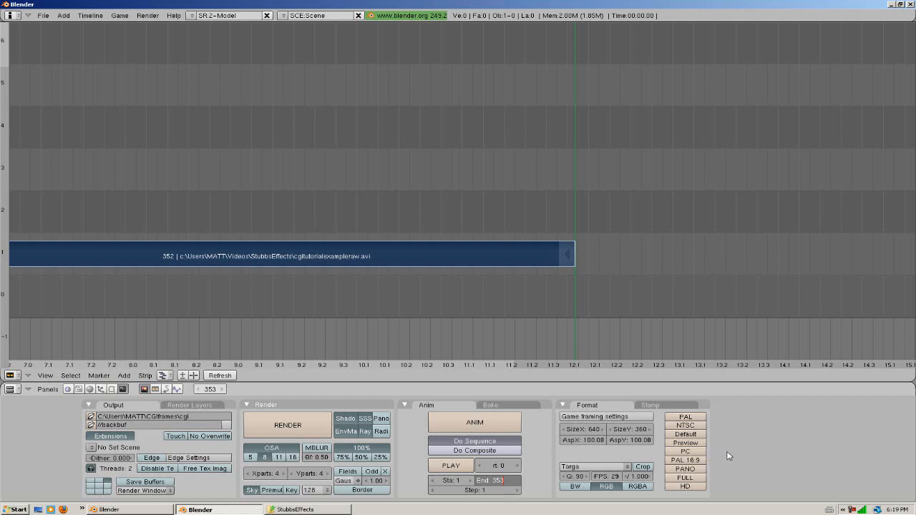
Set the output path to the CGIframes folder and render the animation frames with ANIM.
left_click(9, 375)
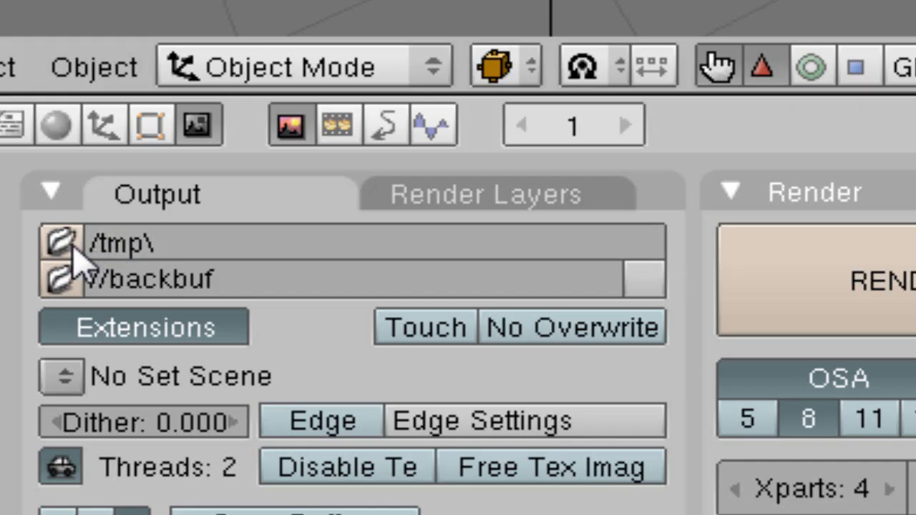
left_click(63, 245)
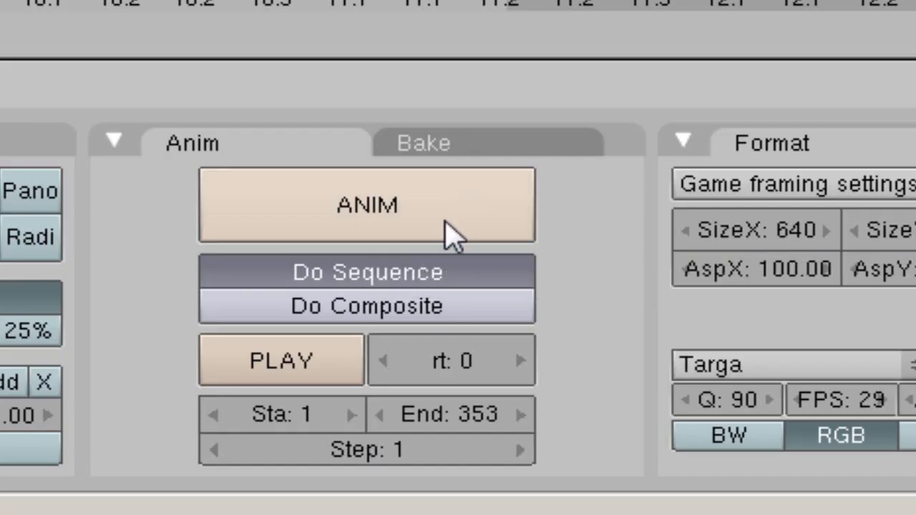
mouse_move(450, 208)
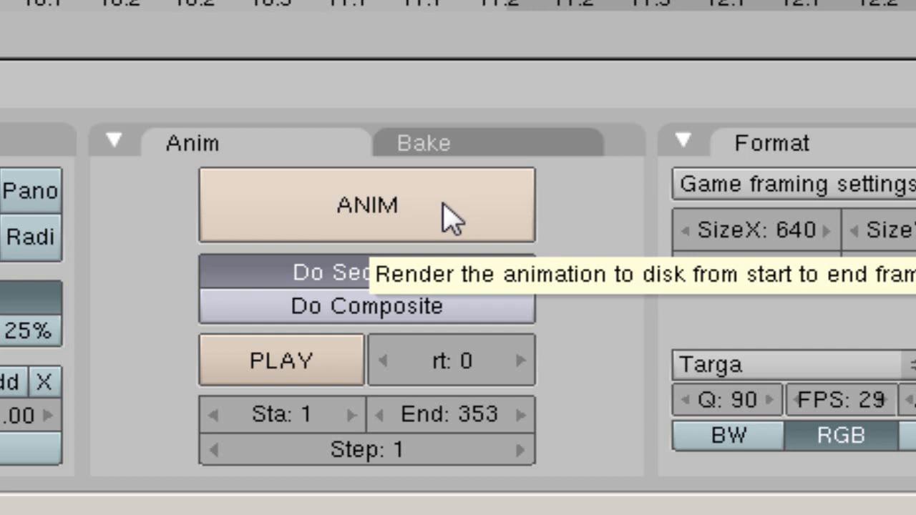
left_click(368, 206)
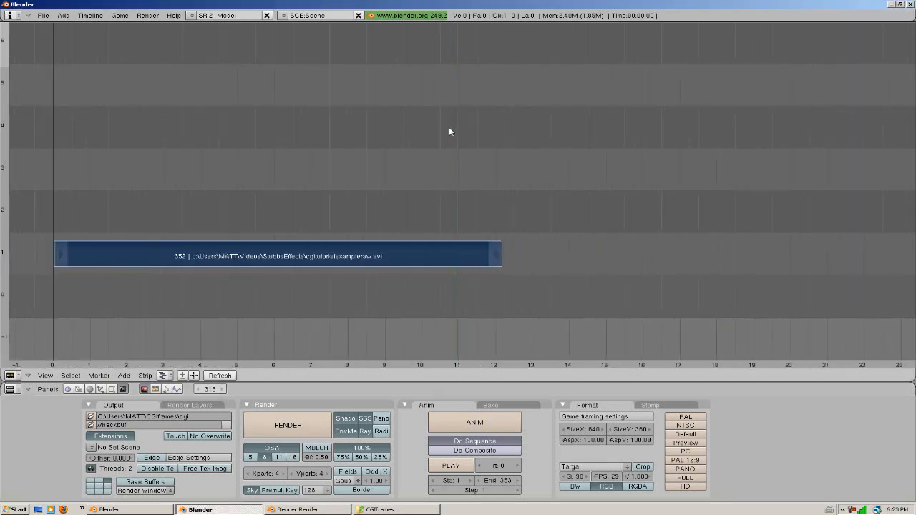
Show the rendered numbered Targa frames listed in the Explorer folder window.
left_click(286, 424)
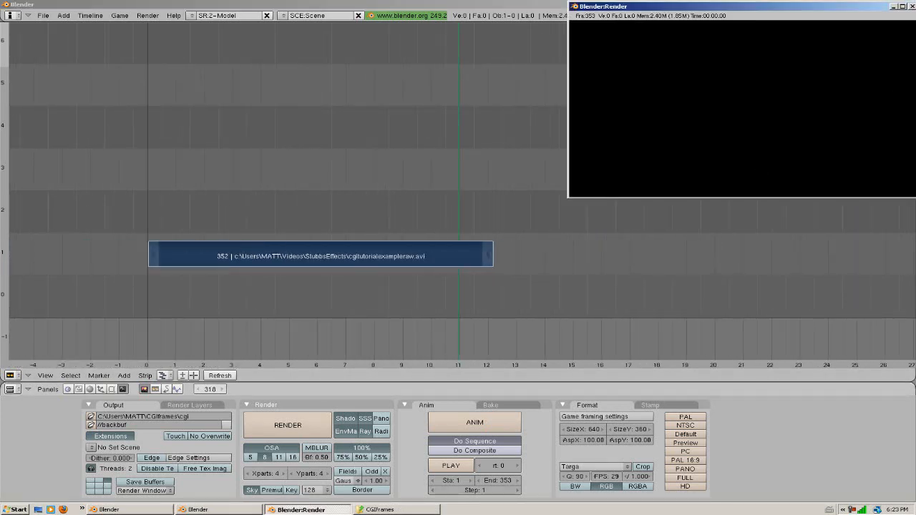
left_click(907, 6)
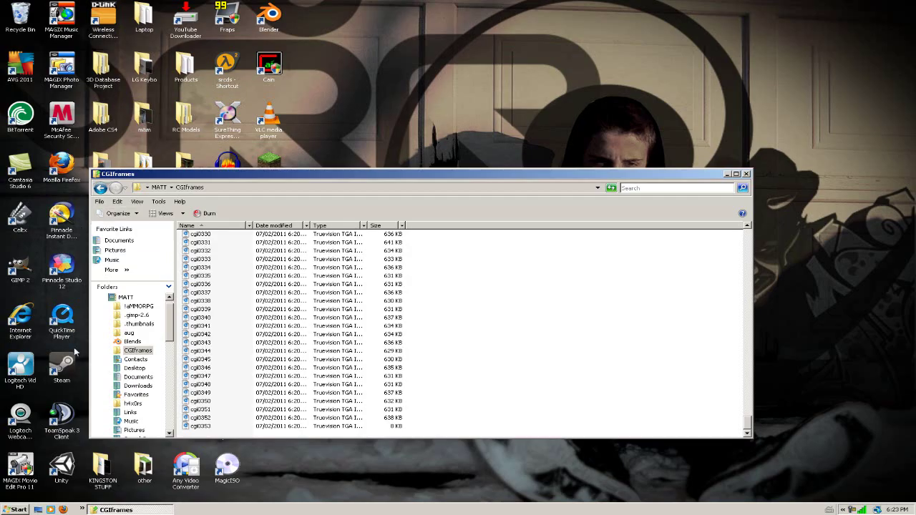
Launch Voodoo Camera Tracker from its shortcut over the frames folder.
left_click(17, 510)
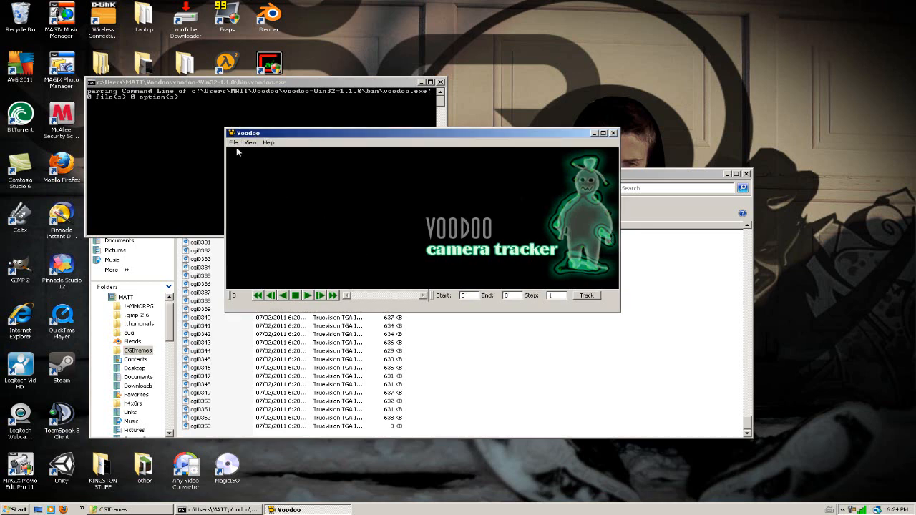
Load the 353-frame cgi Targa sequence as a free-move shot and run the camera tracking.
left_click(233, 144)
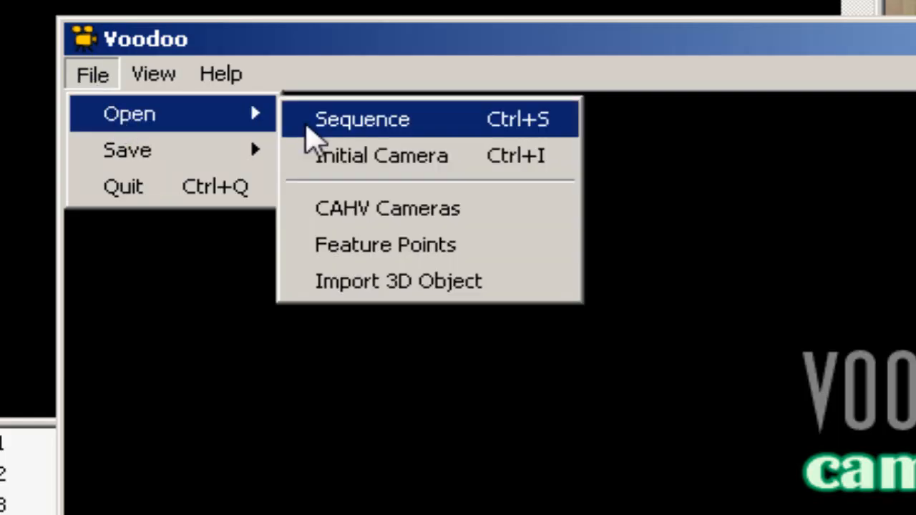
left_click(361, 119)
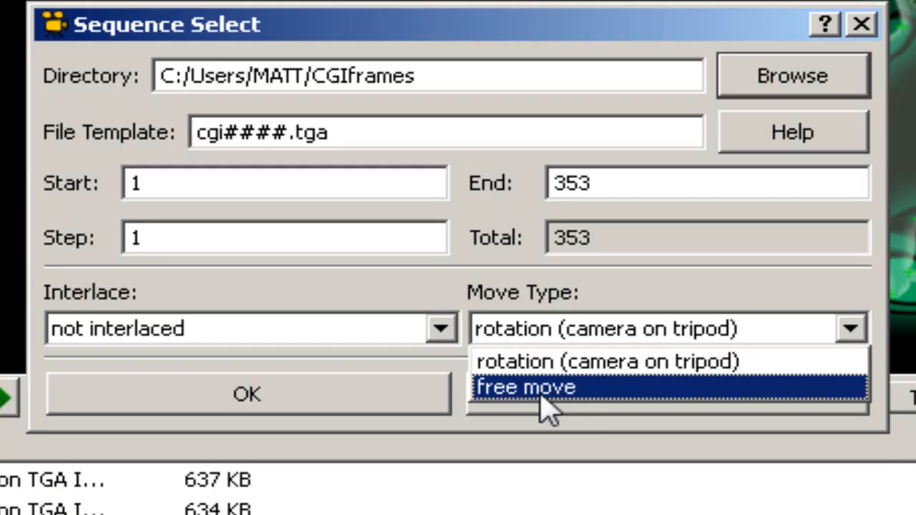
left_click(254, 392)
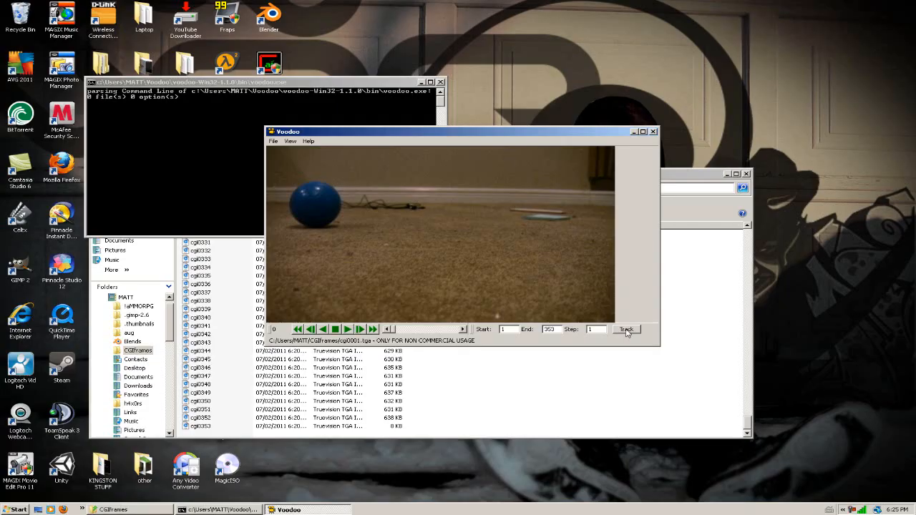
left_click(626, 329)
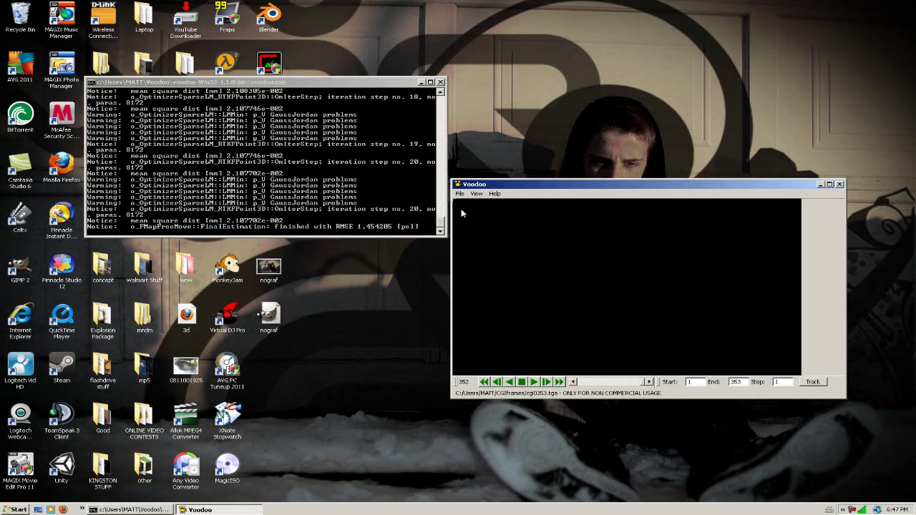
Export the tracked camera as a Blender Python script, choosing the Blender 2.4x format.
left_click(458, 194)
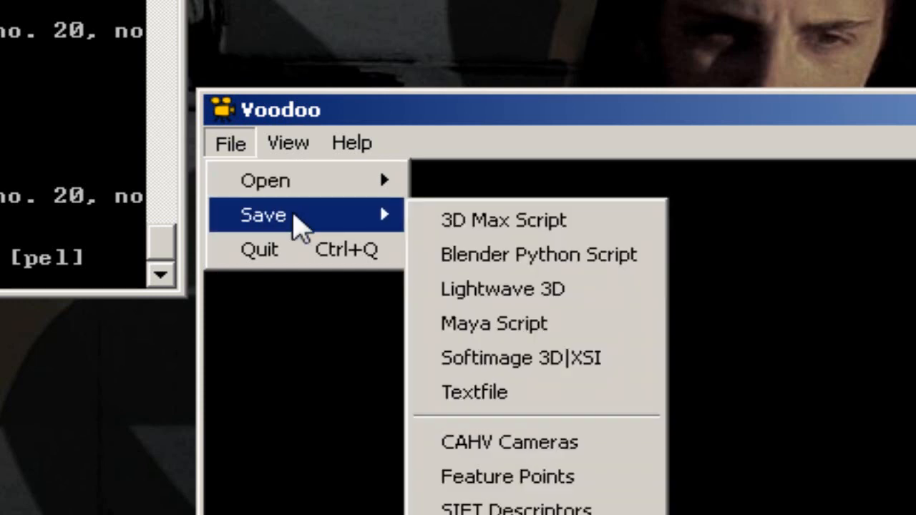
mouse_move(559, 269)
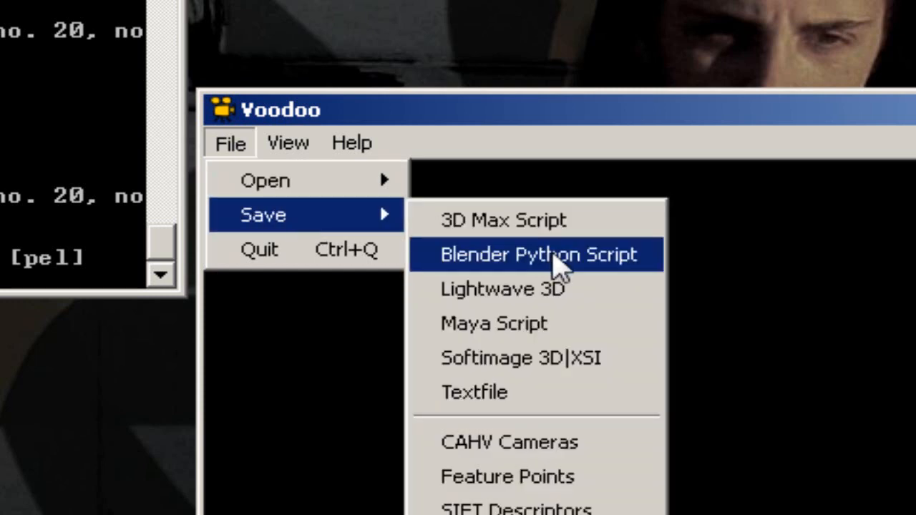
left_click(538, 254)
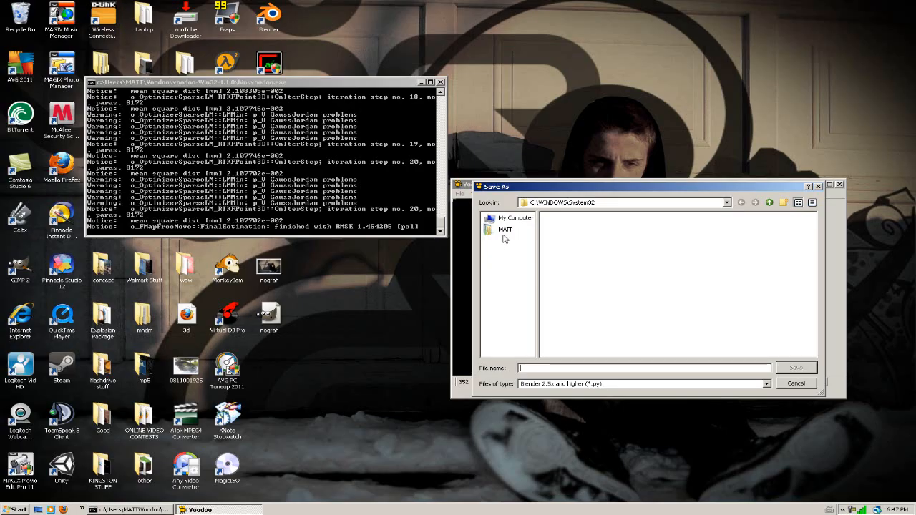
left_click(766, 384)
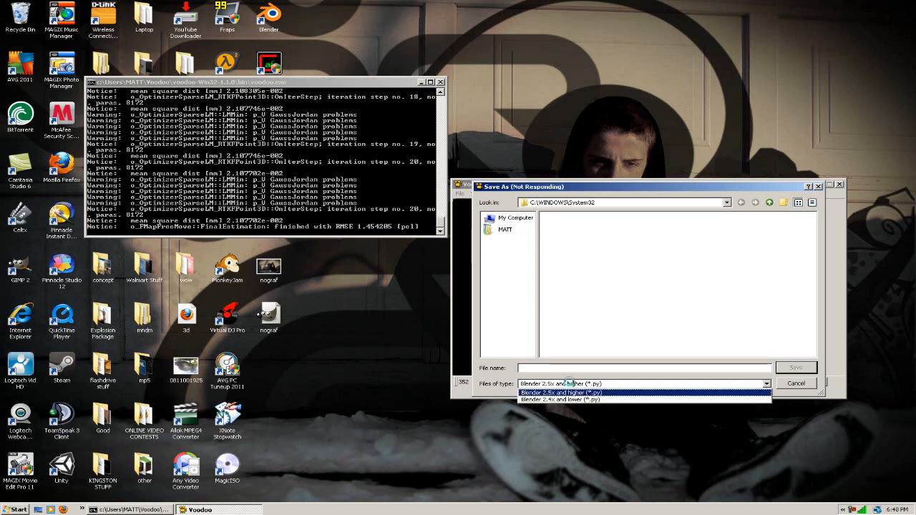
mouse_move(532, 407)
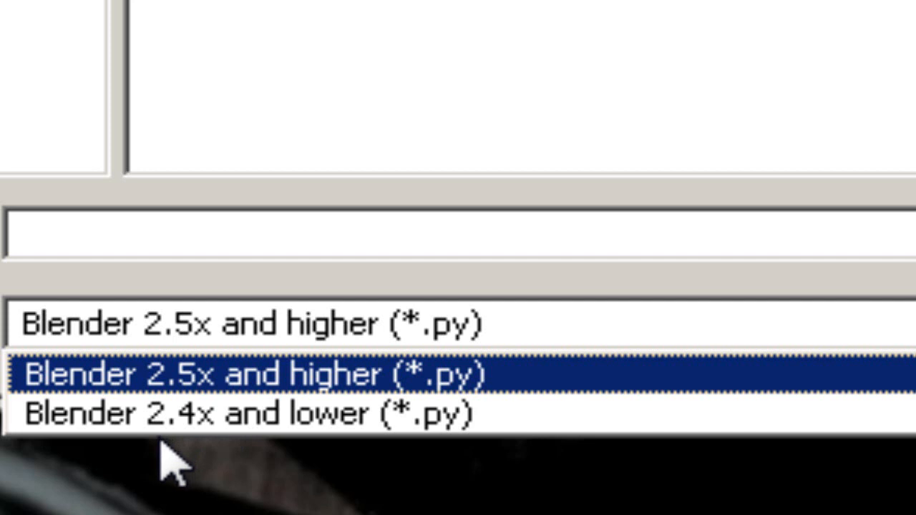
mouse_move(183, 458)
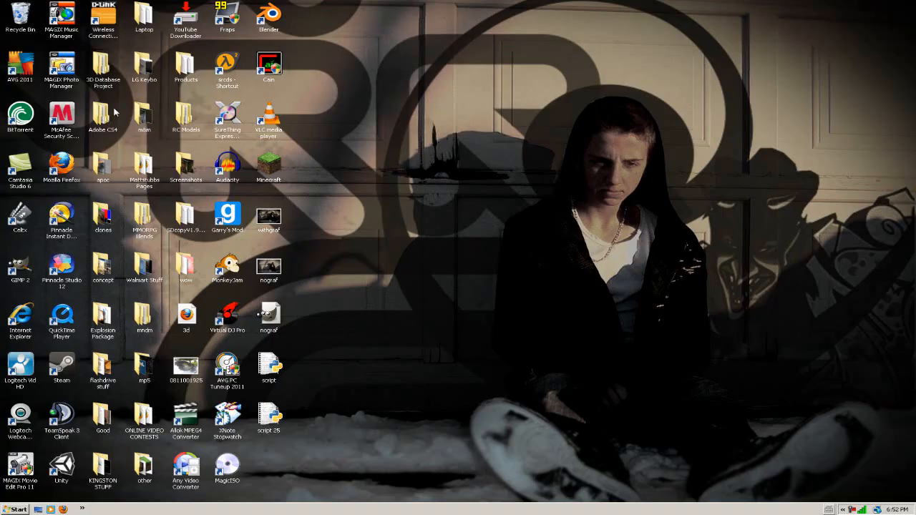
Back in Blender, load the exported script.py into the Text Editor.
left_click(14, 510)
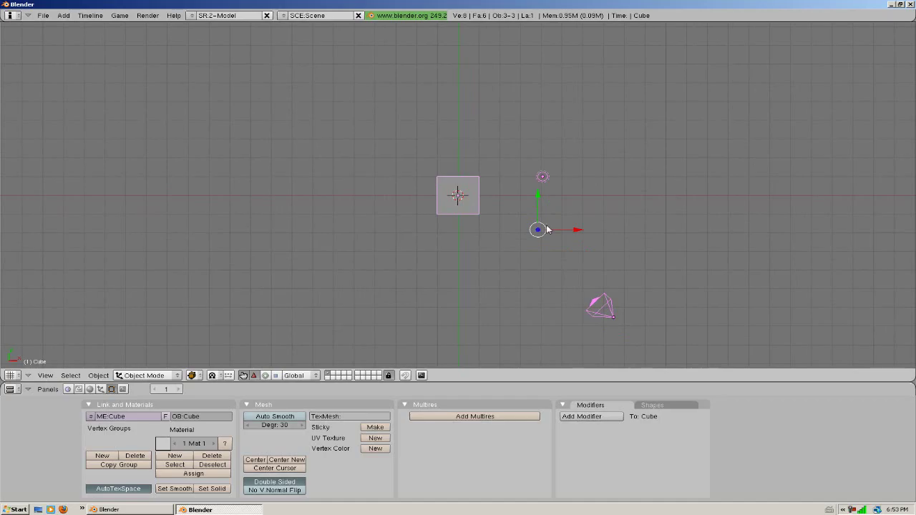
key("X")
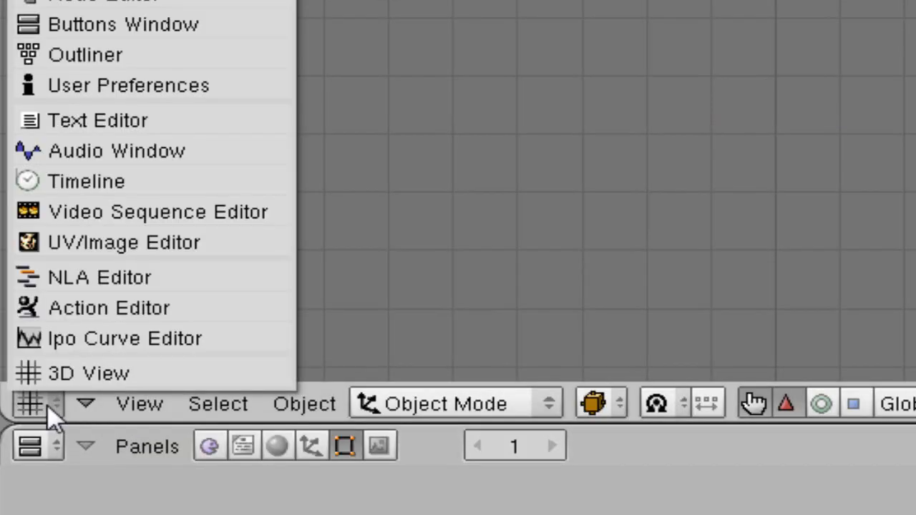
left_click(97, 121)
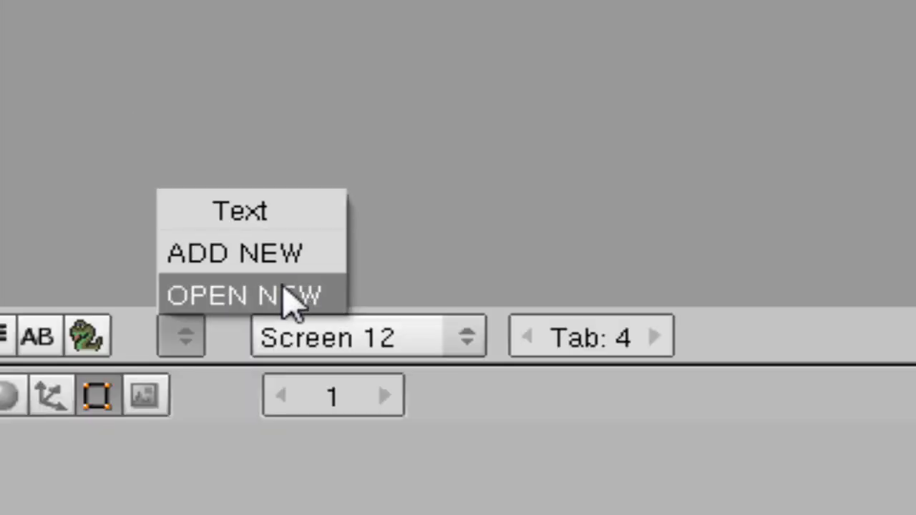
left_click(246, 292)
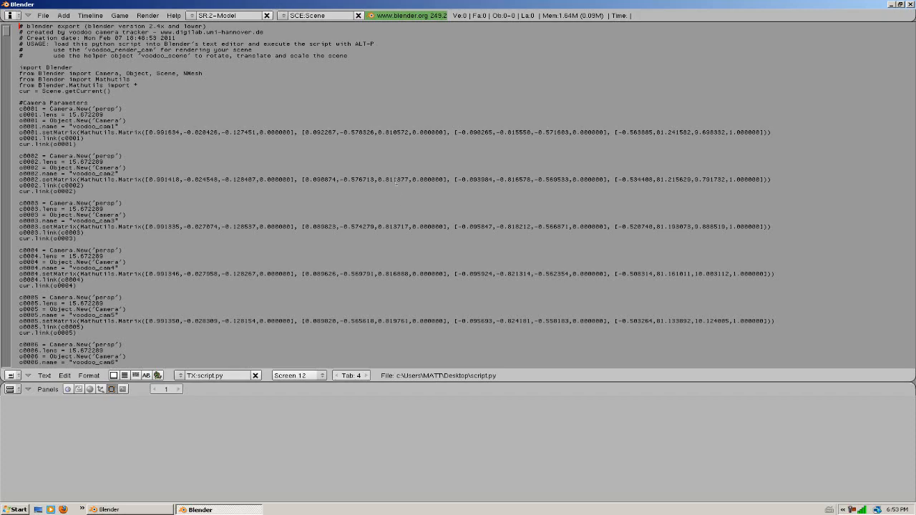
scroll("down", 3)
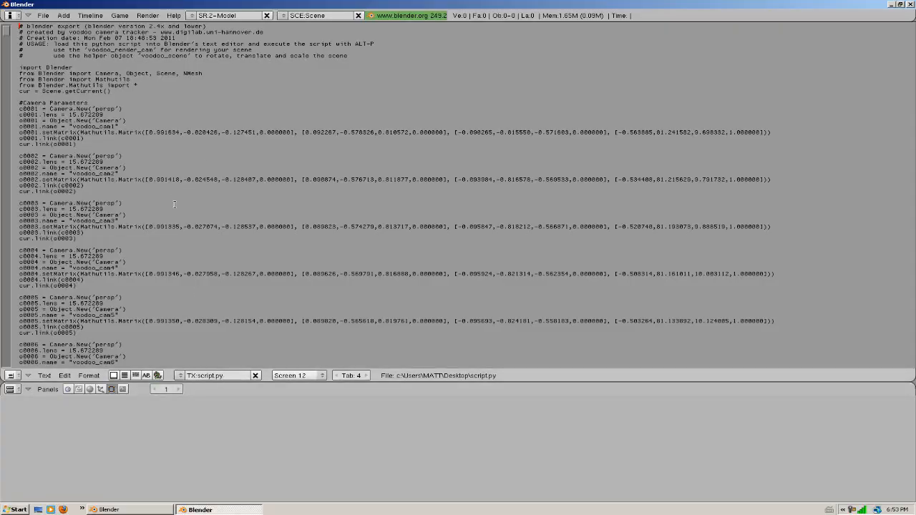
Run the camera-tracking script with Alt+P, adding the voodoo_scene and tracked camera.
key("Alt+p")
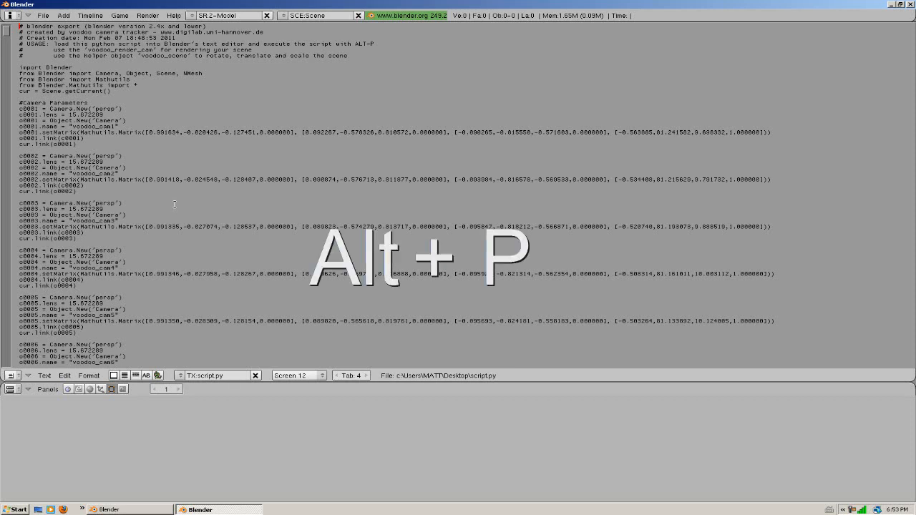
key("alt+p")
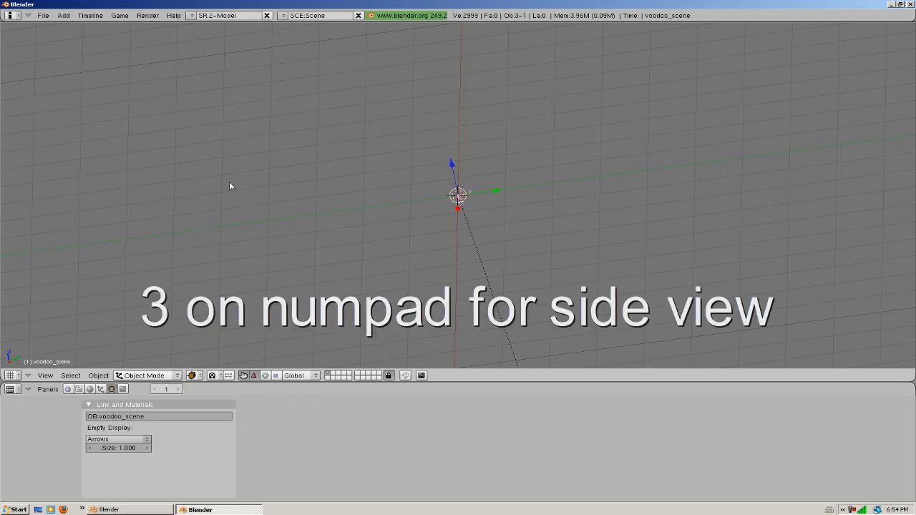
View the tracked point cloud from the side, then look through the tracked camera.
key("R")
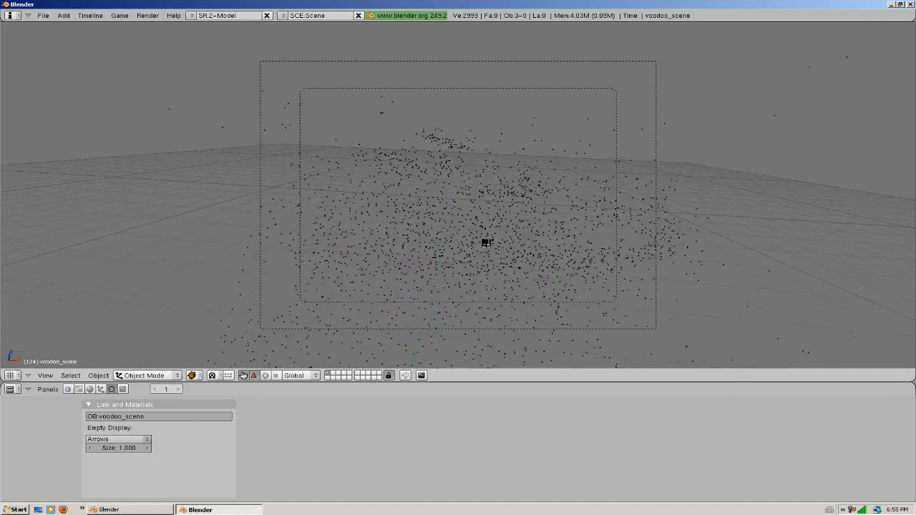
left_click(45, 375)
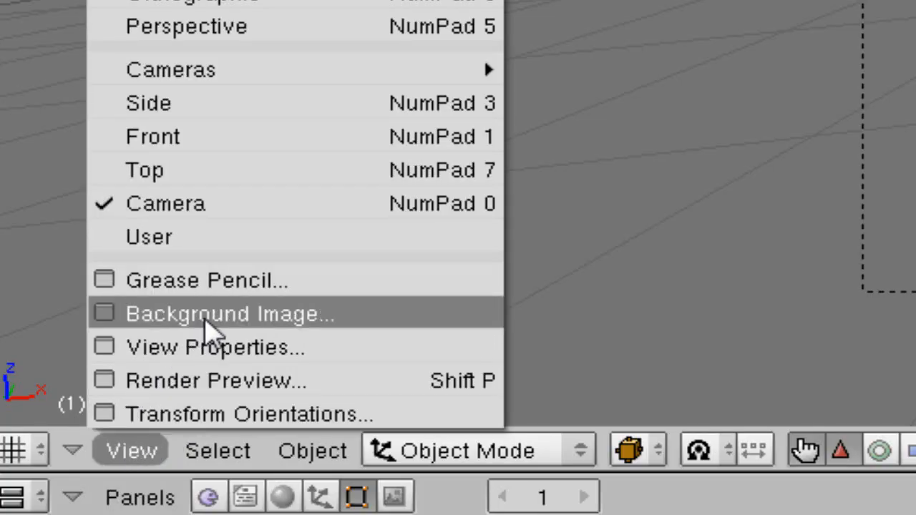
Enable the viewport Background Image and start loading the footage frames.
left_click(228, 315)
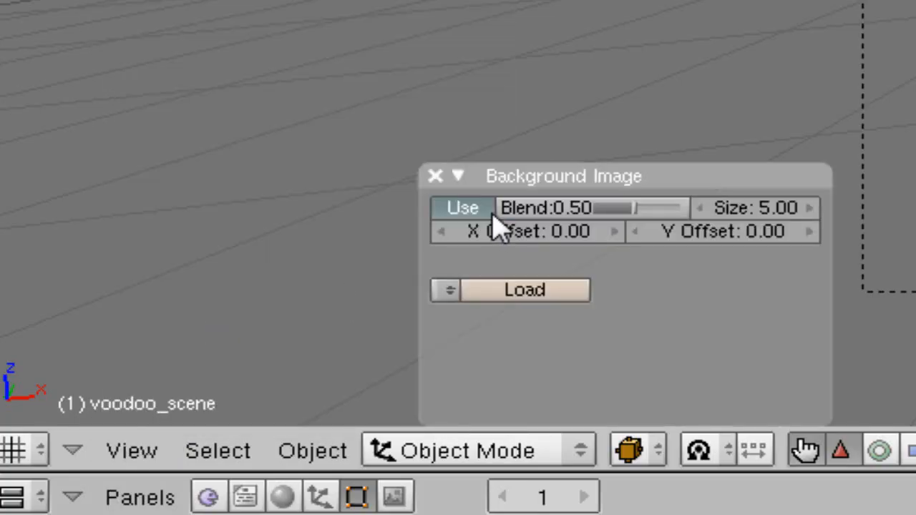
left_click(524, 289)
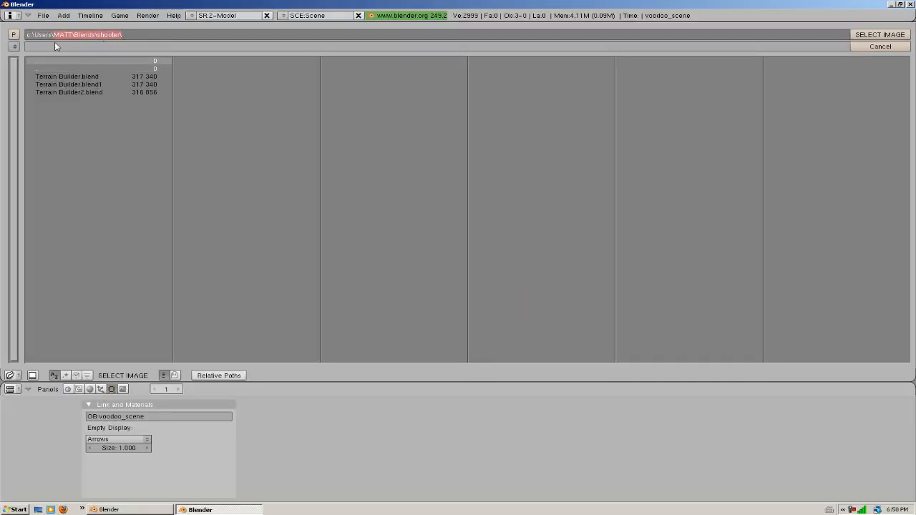
mouse_move(75, 47)
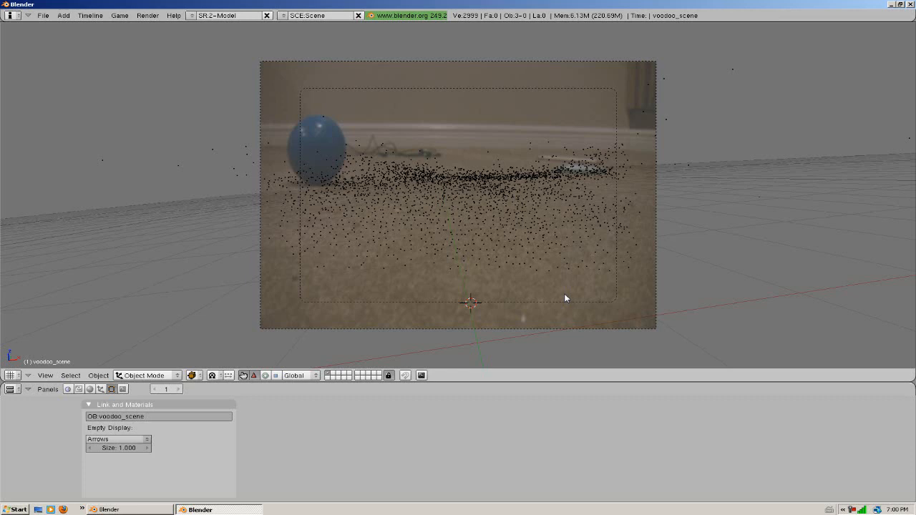
mouse_move(560, 301)
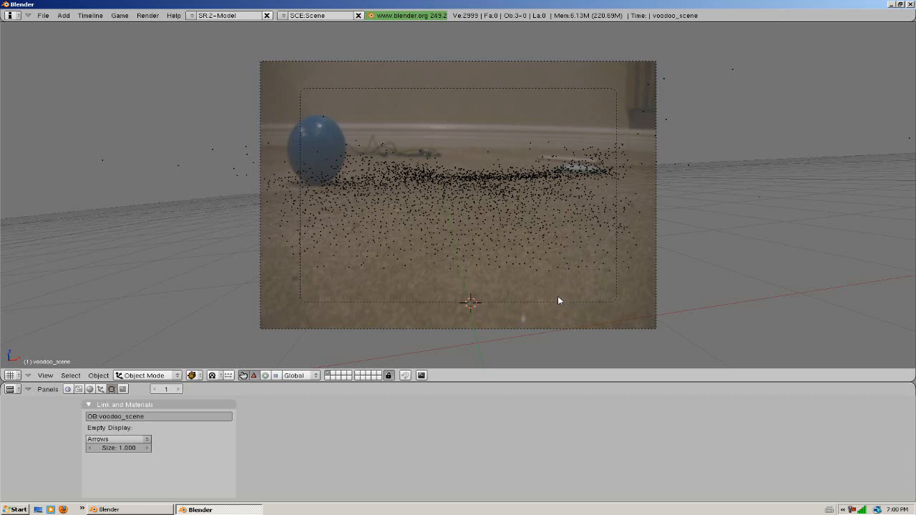
mouse_move(471, 265)
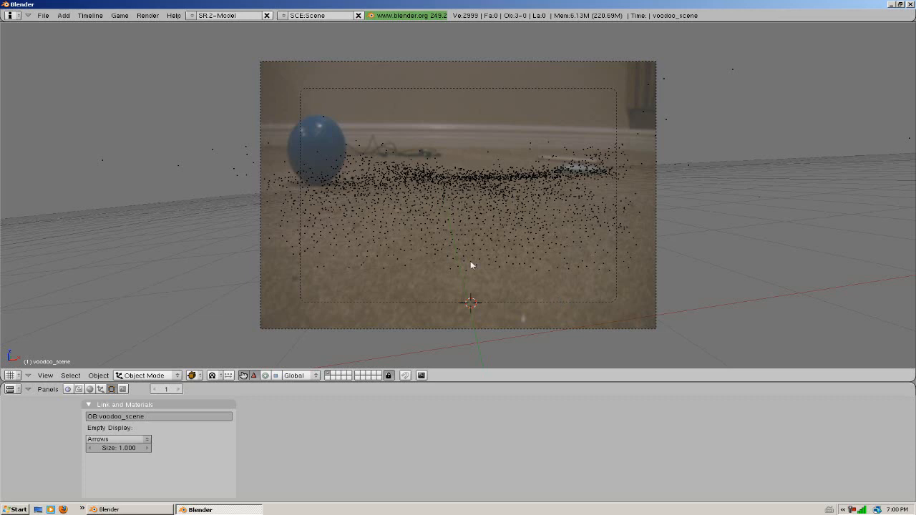
mouse_move(478, 275)
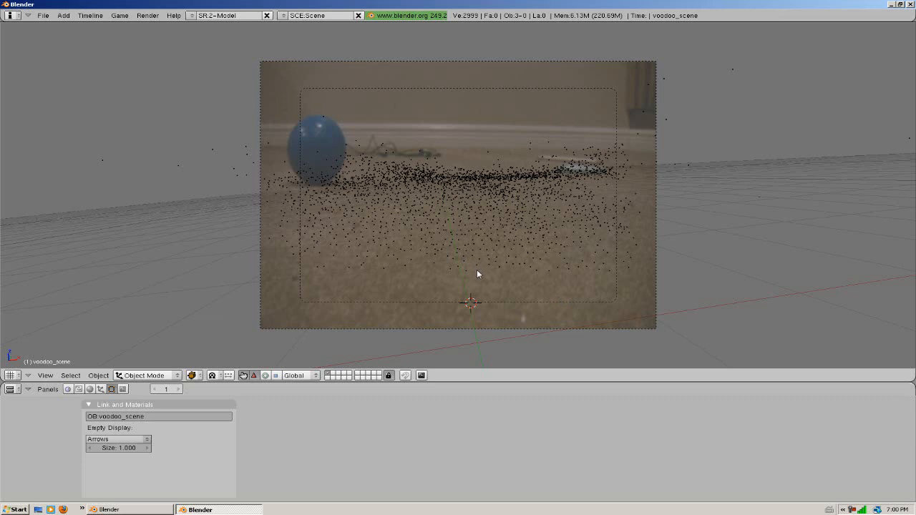
mouse_move(487, 189)
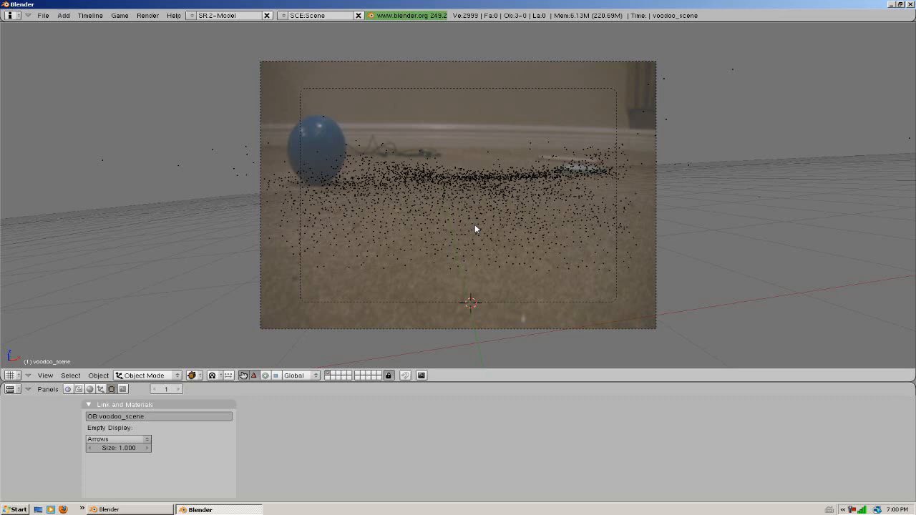
mouse_move(463, 232)
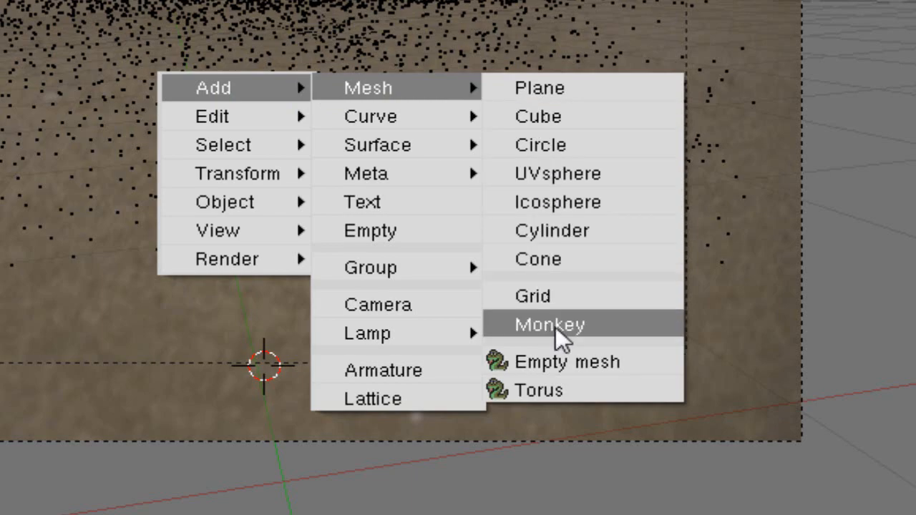
Add a Suzanne monkey mesh among the tracked points and rotate it to face the camera.
left_click(550, 325)
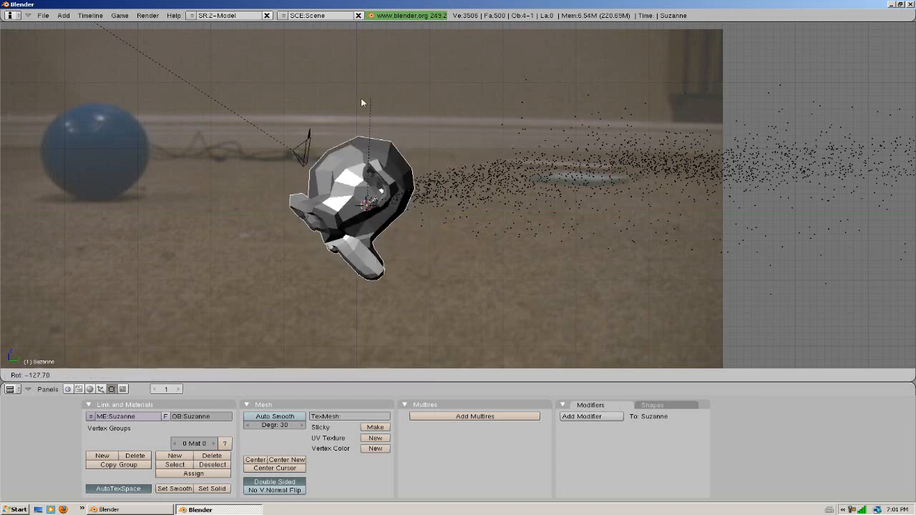
left_click_drag(361, 208, 417, 179)
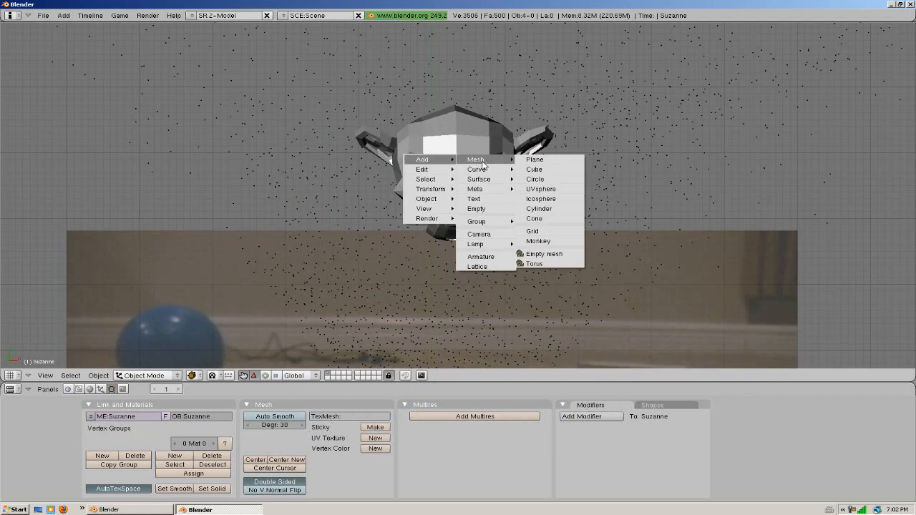
mouse_move(547, 160)
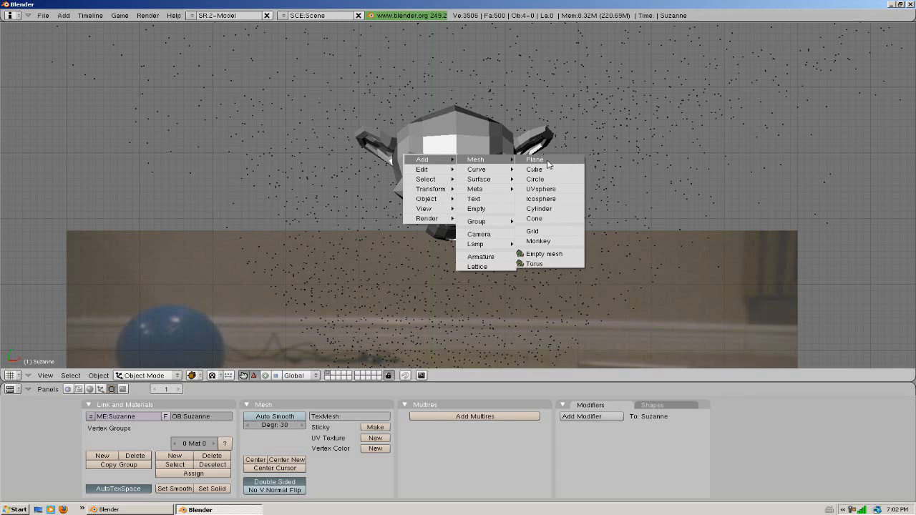
Add a plane beneath the monkey and scale it up as the filmed floor.
left_click(532, 158)
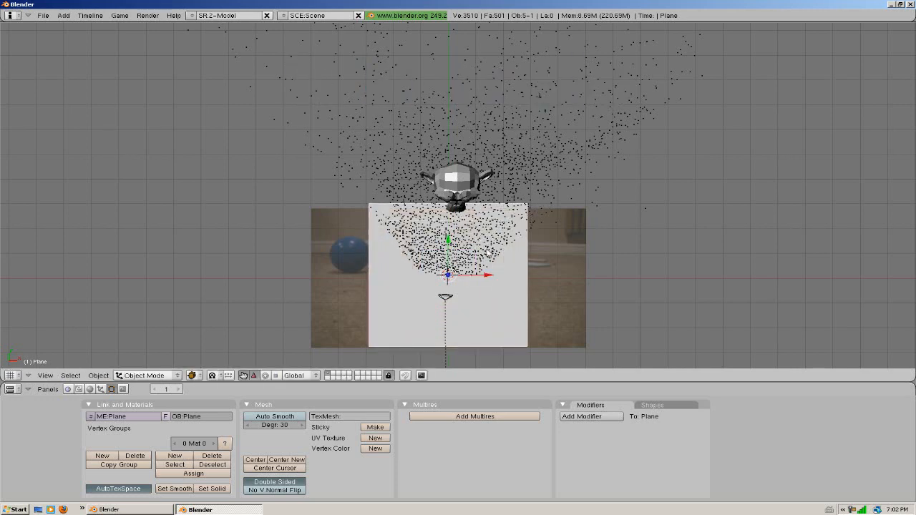
key("g")
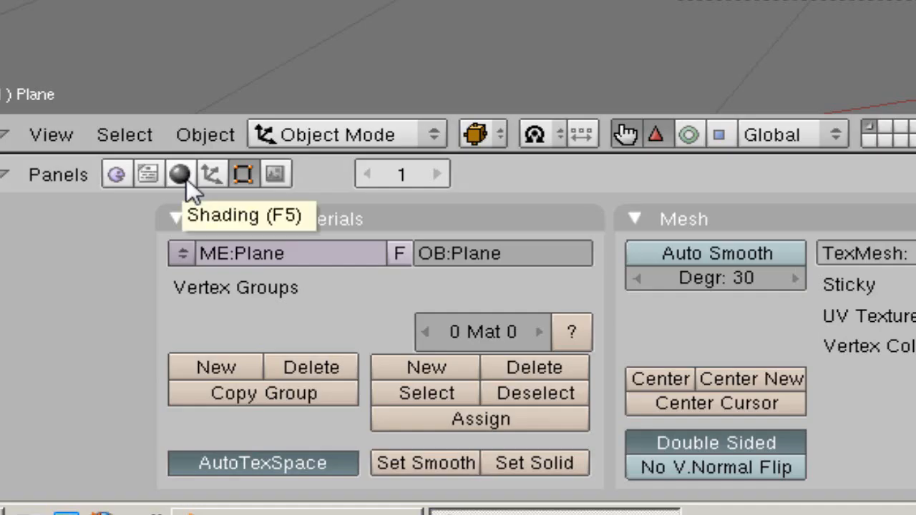
Give the floor plane a new material and show its shader settings.
left_click(178, 174)
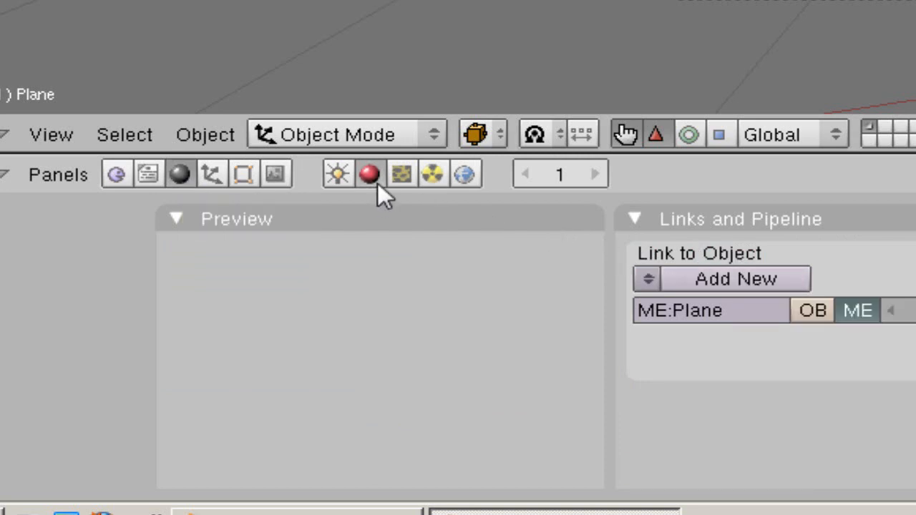
left_click(369, 174)
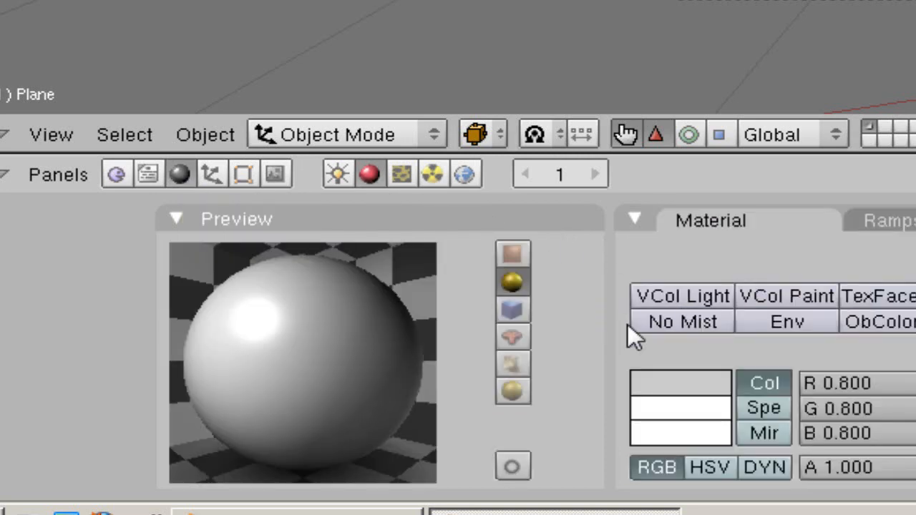
mouse_move(855, 354)
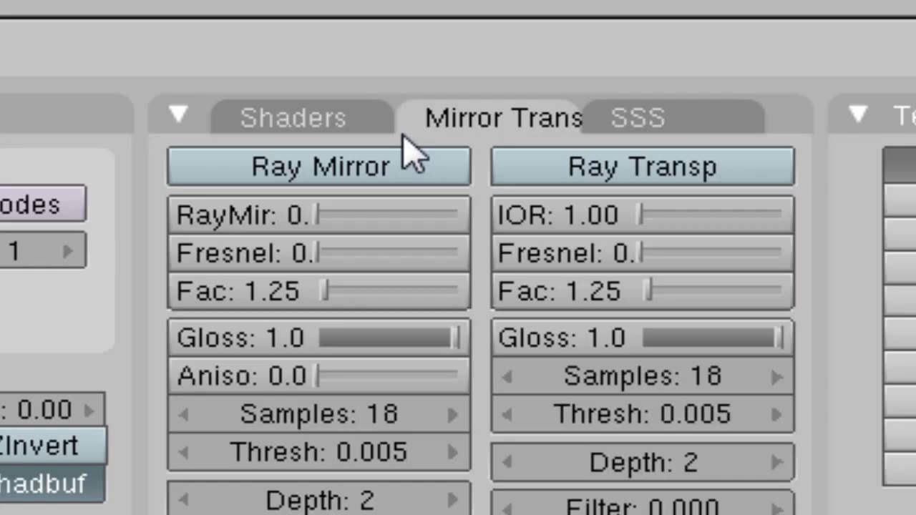
left_click(292, 118)
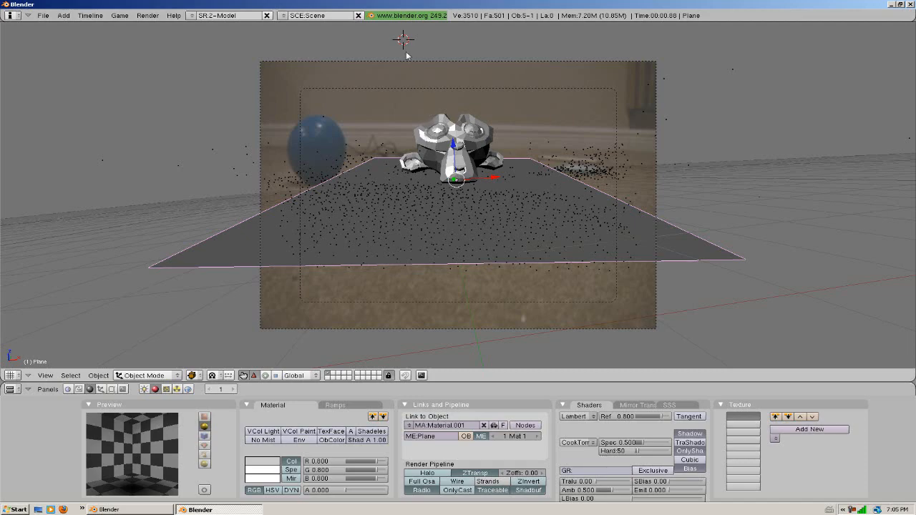
Enable OnlyShadow on the floor plane's material so only the shadow renders.
left_click(63, 17)
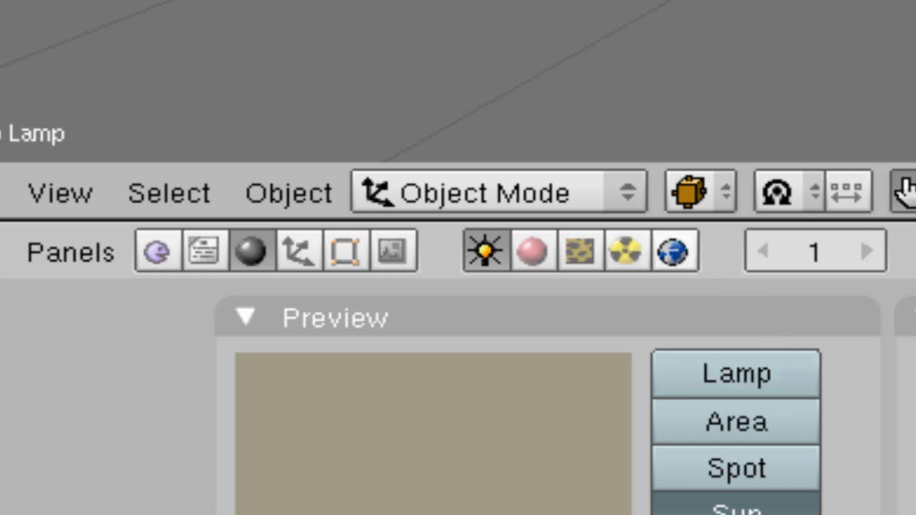
Make the lamp a Sun lamp, enable ambient occlusion in World settings, and show the render settings.
left_click(672, 252)
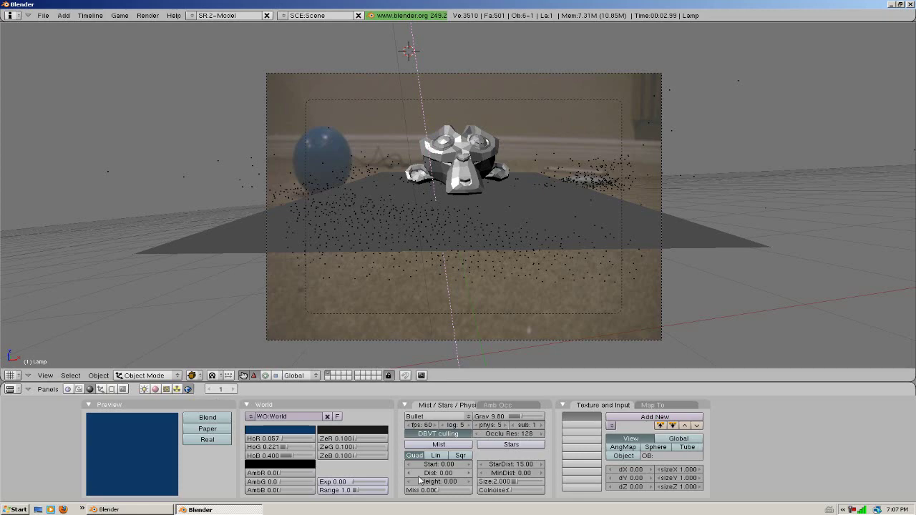
left_click(501, 405)
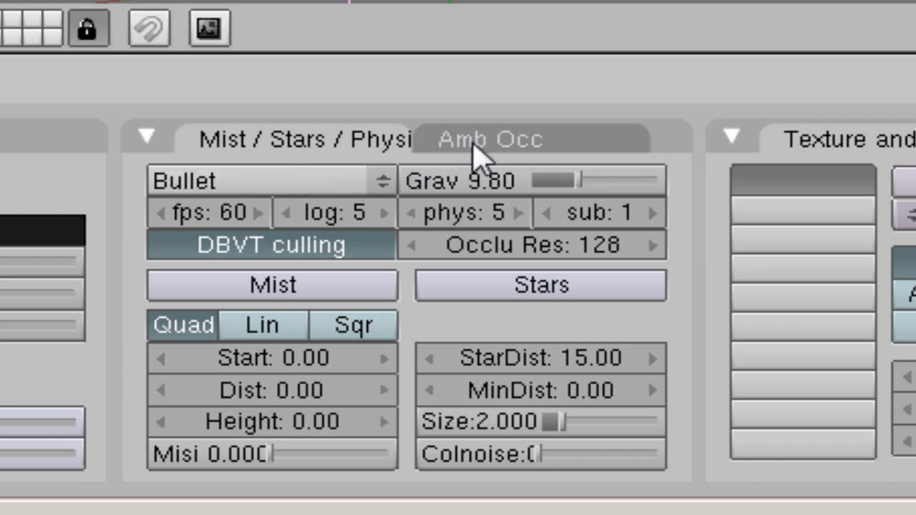
left_click(500, 137)
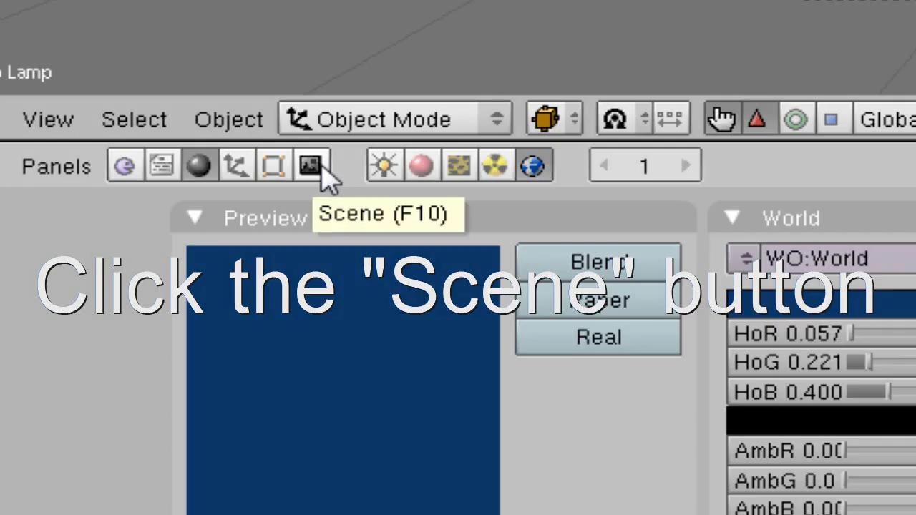
left_click(312, 166)
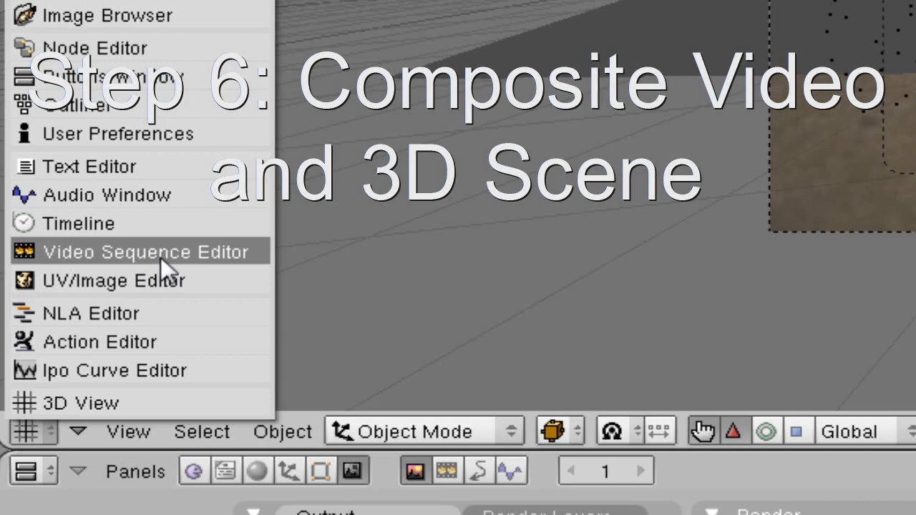
Switch to the Video Sequence Editor and add the filmed movie strip at channel 1's start.
left_click(146, 252)
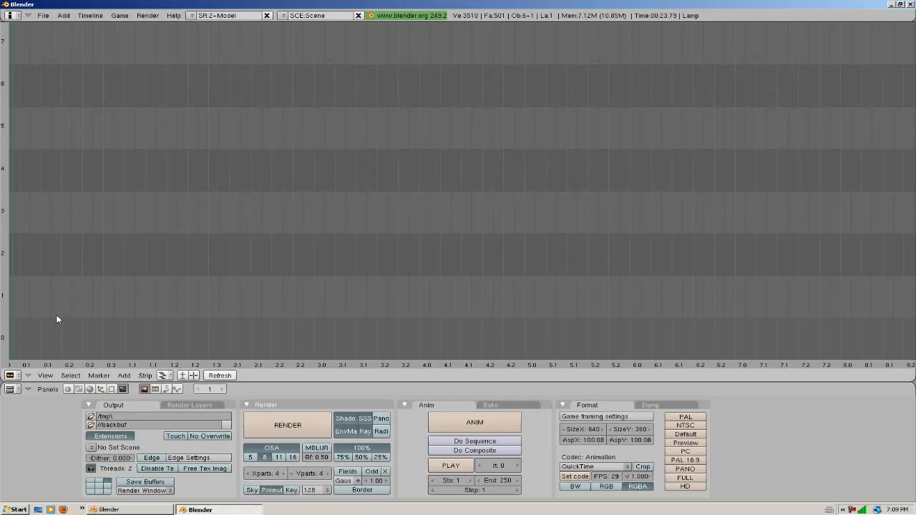
left_click(123, 374)
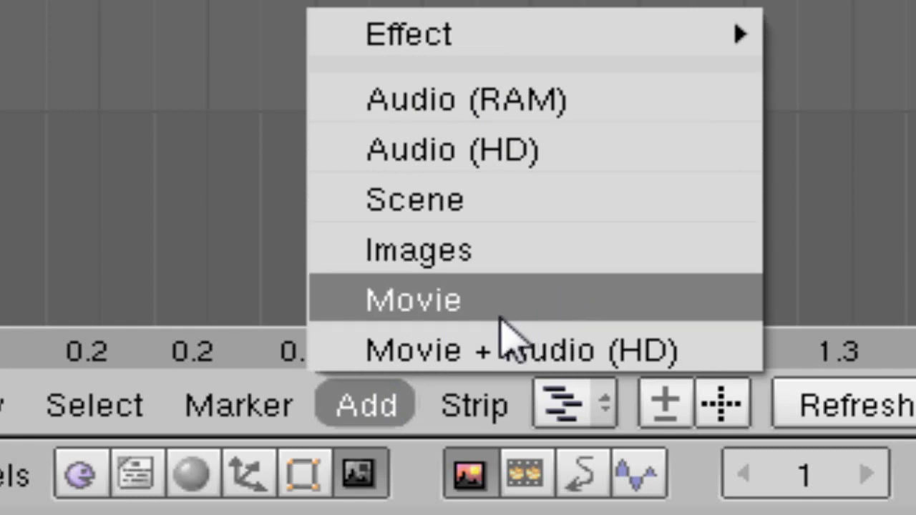
left_click(412, 299)
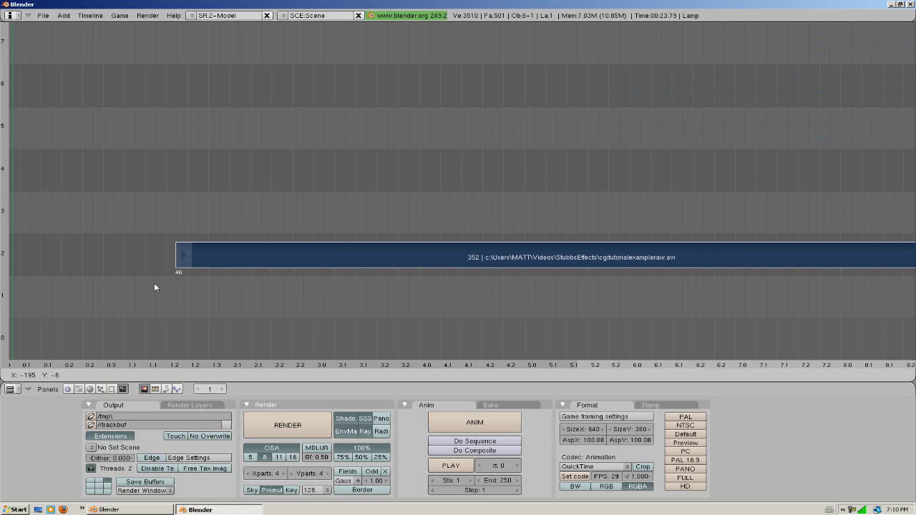
left_click_drag(183, 254, 21, 300)
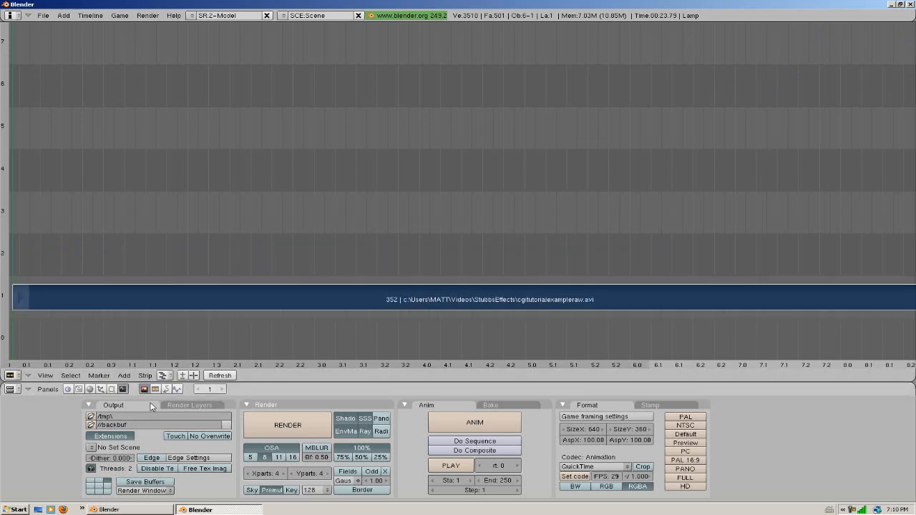
mouse_move(31, 260)
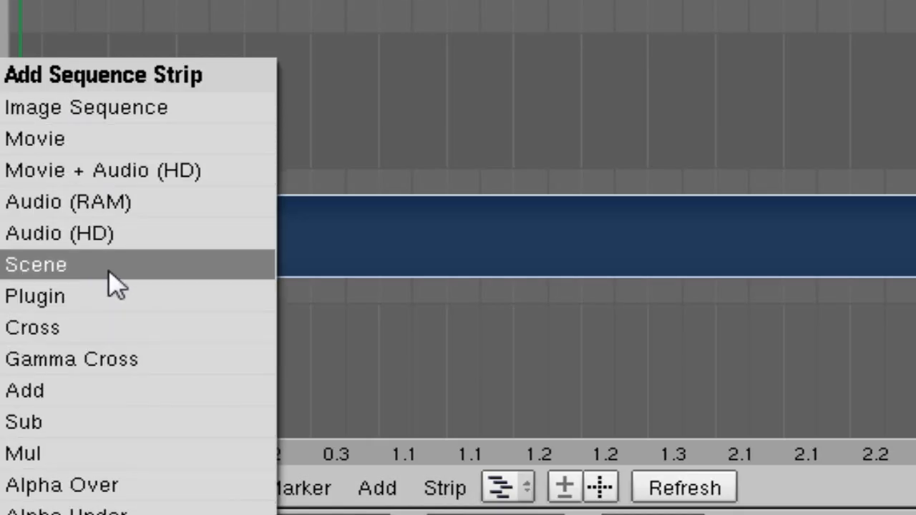
Add the 3D Scene strip, combine it with Alpha Over, and choose the render output folder.
left_click(36, 265)
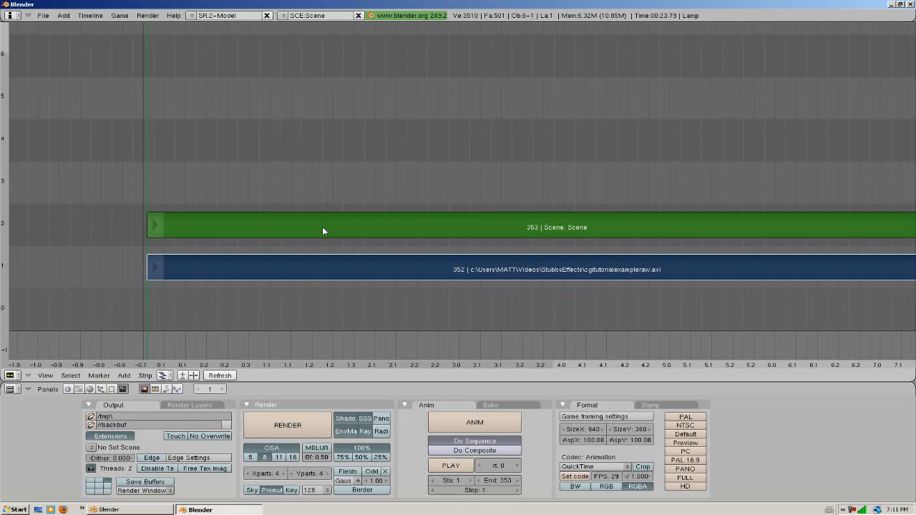
mouse_move(211, 206)
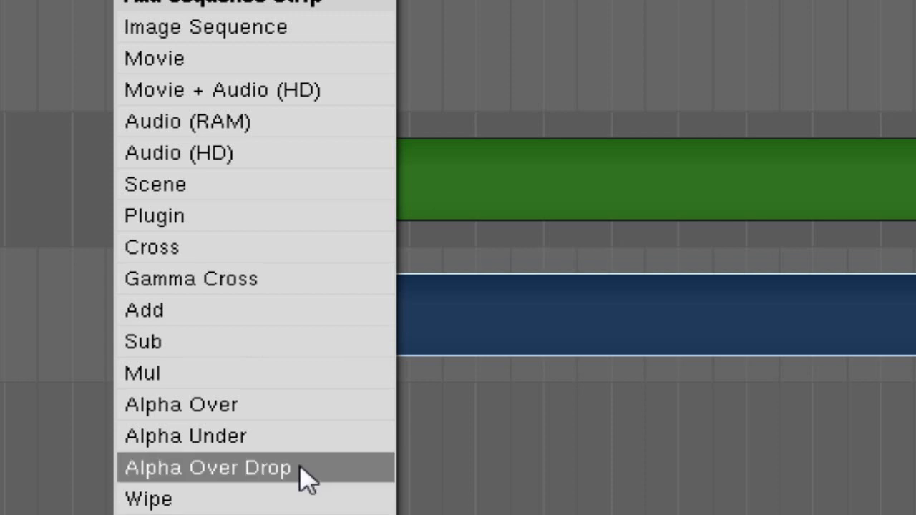
left_click(180, 435)
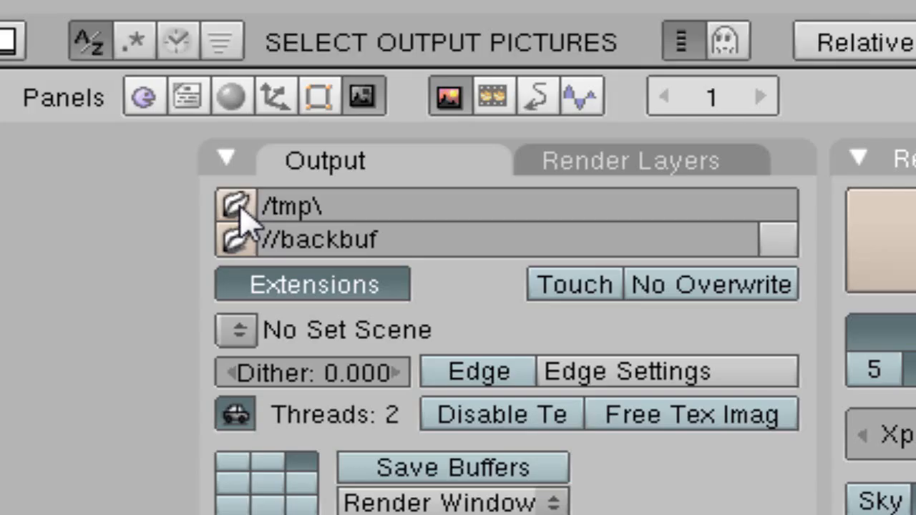
left_click(236, 209)
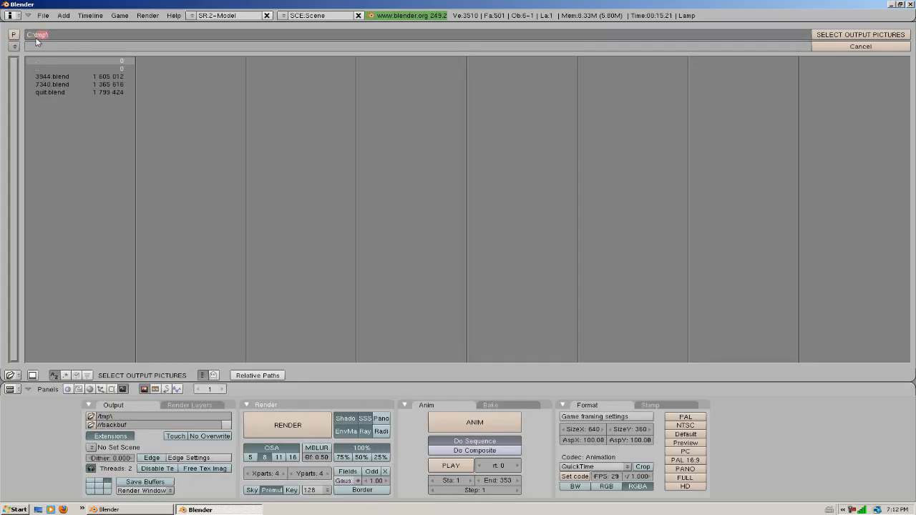